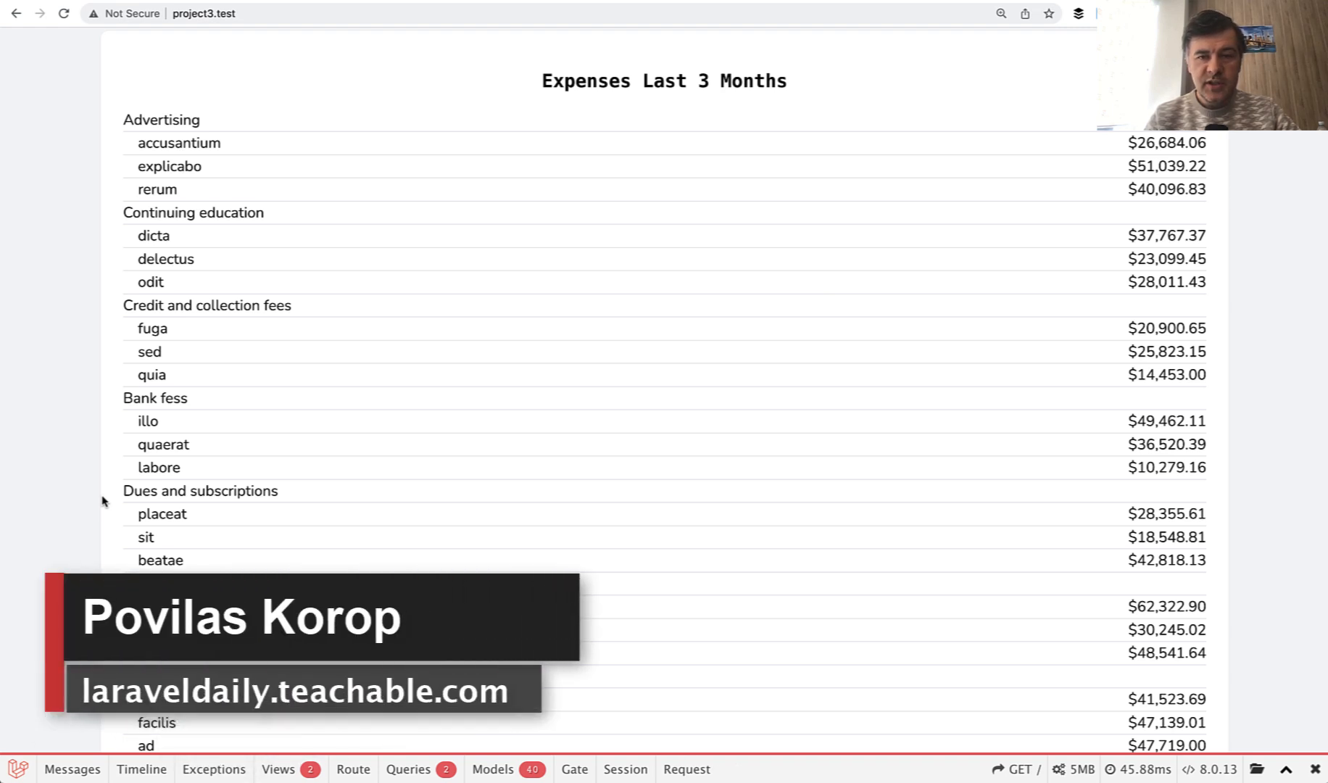
mouse_move(308, 288)
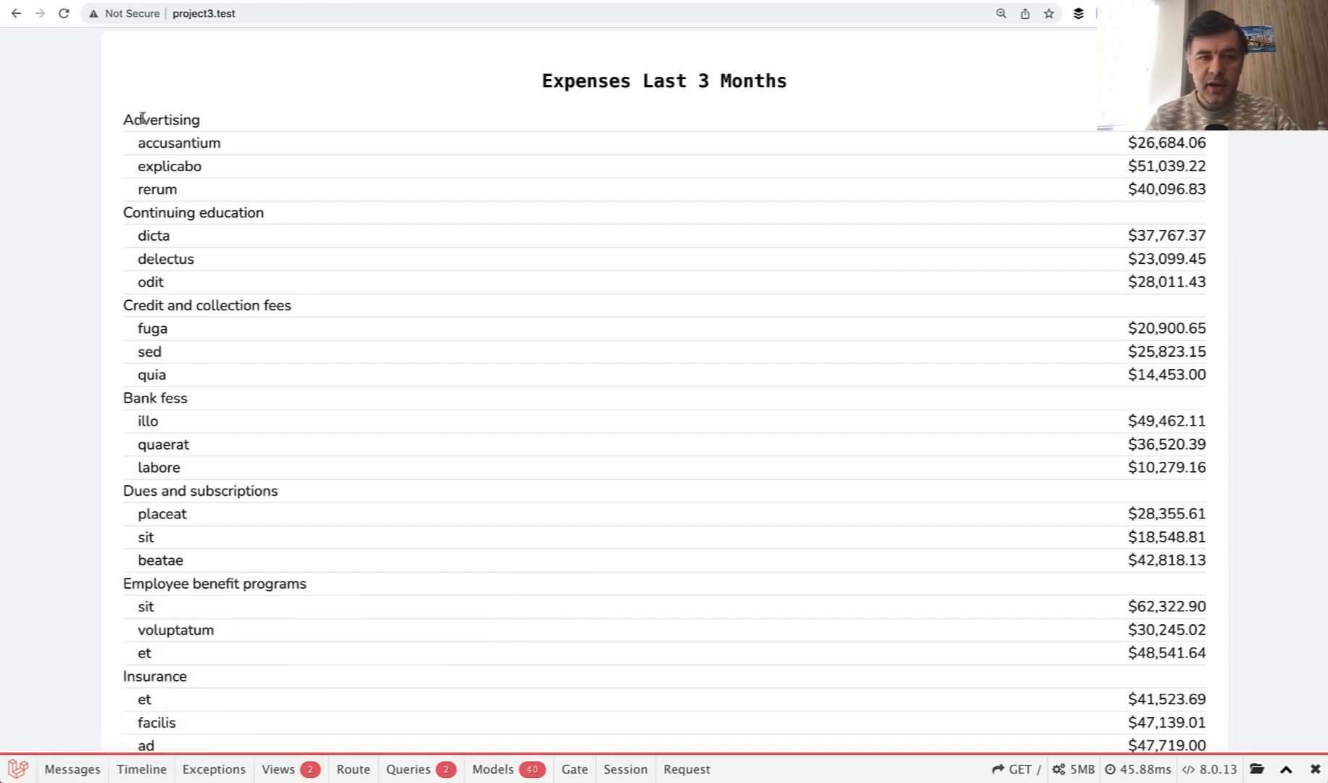
- Browse the project3 categories table, then the transactions table in TablePlus
left_click_drag(142, 119, 165, 199)
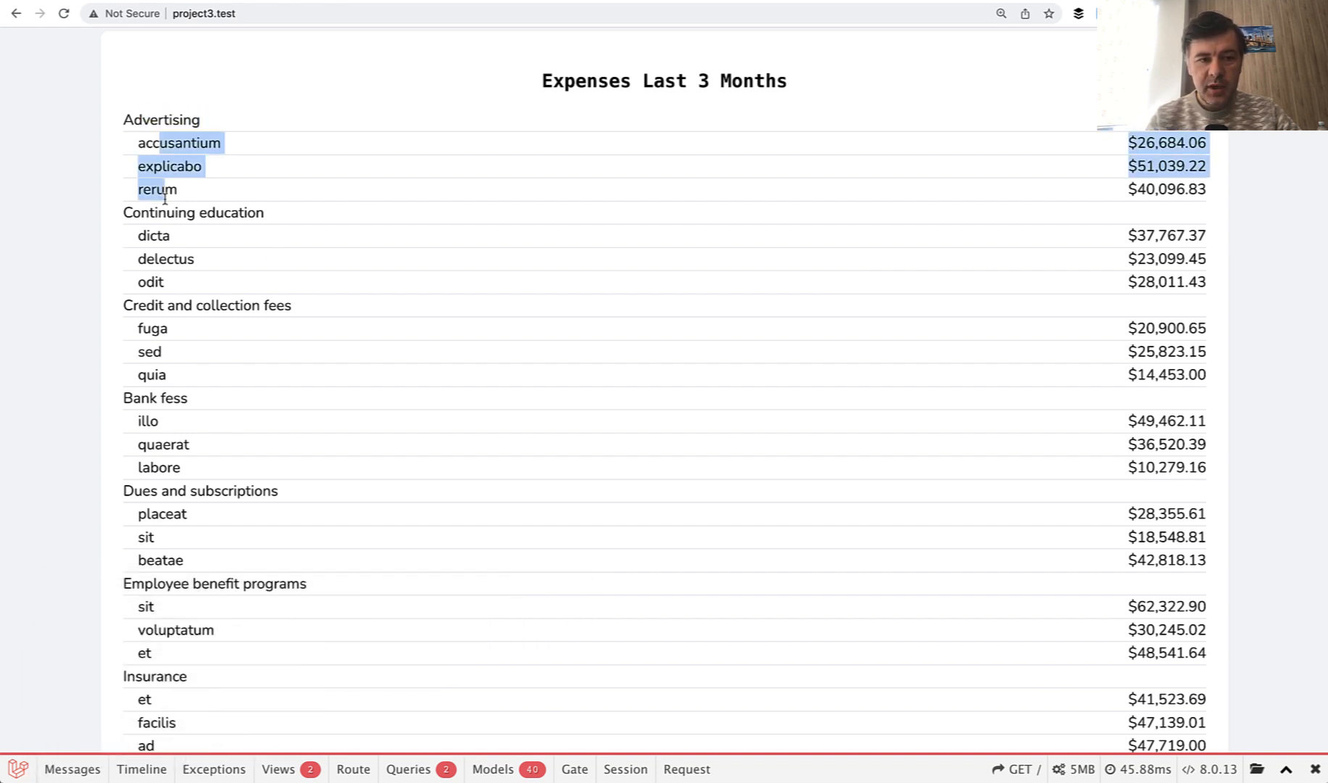
mouse_move(481, 176)
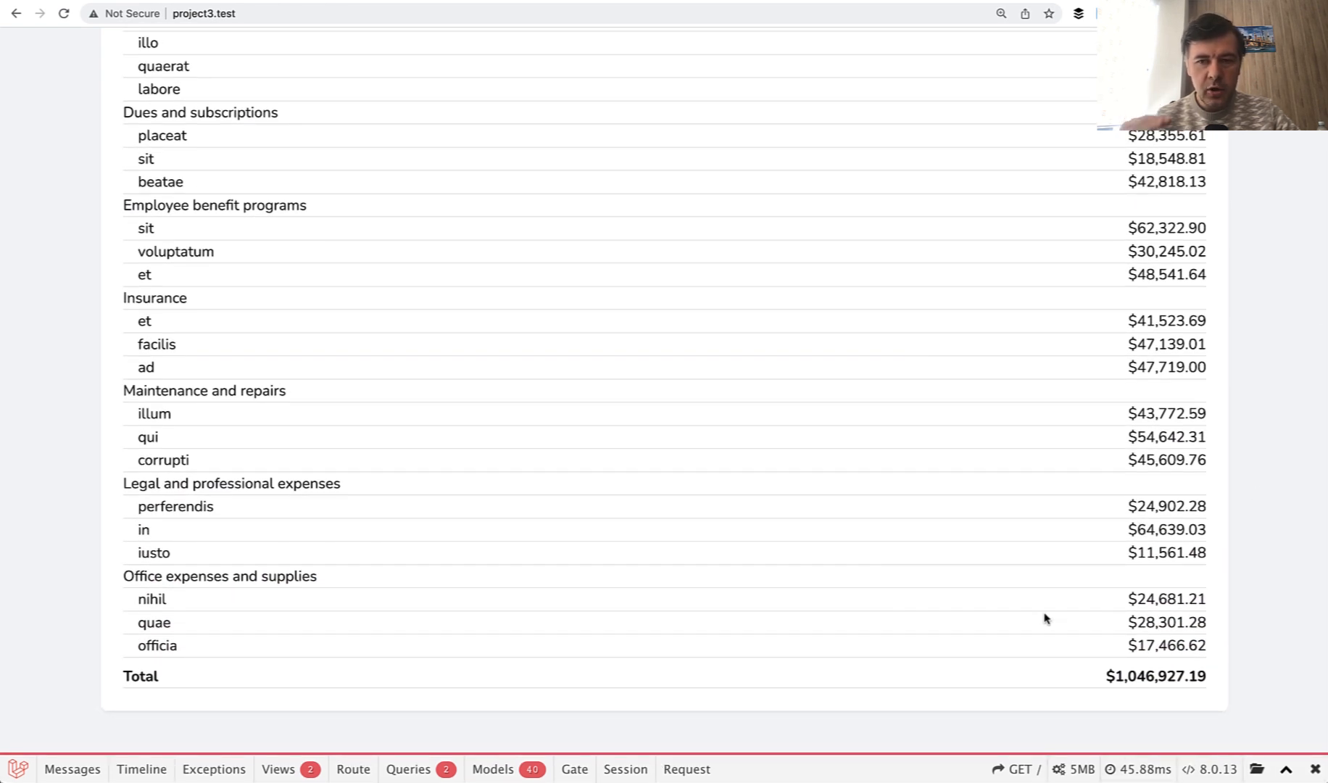
mouse_move(477, 630)
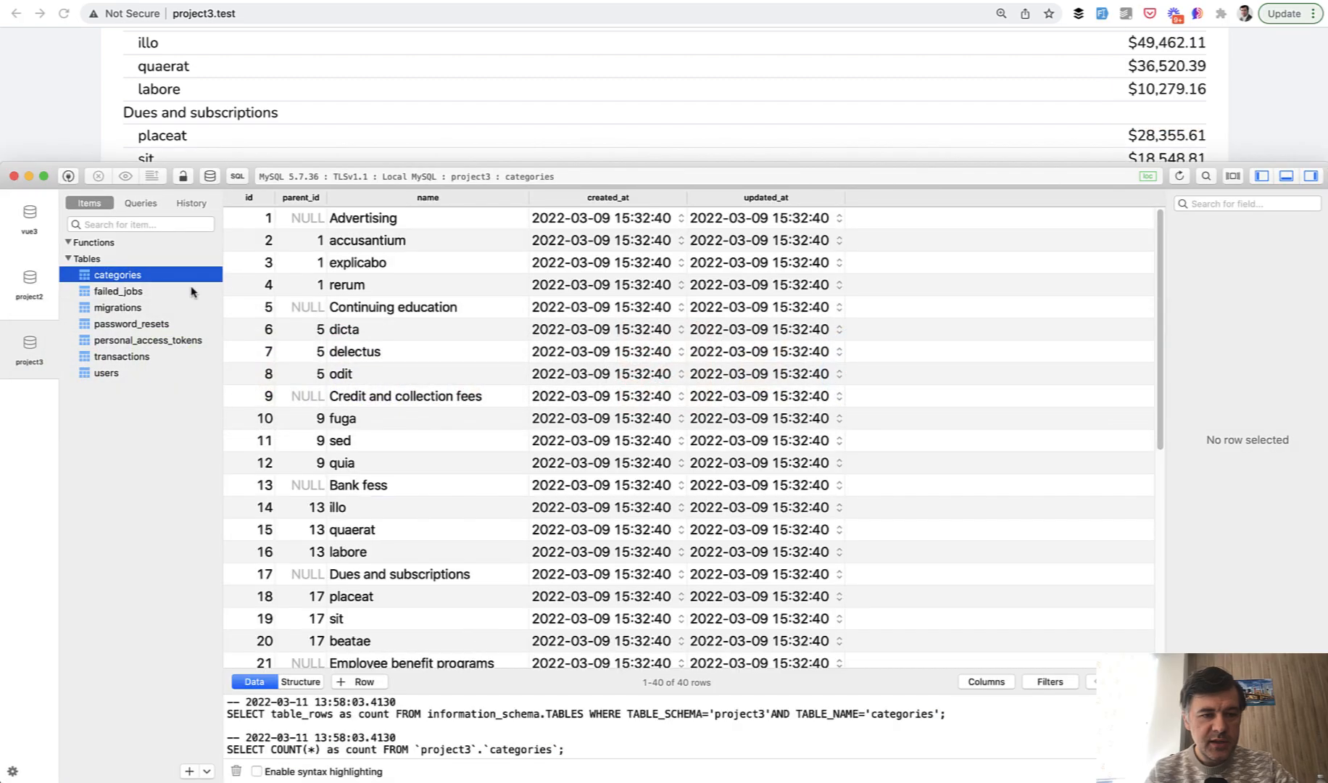
left_click(394, 308)
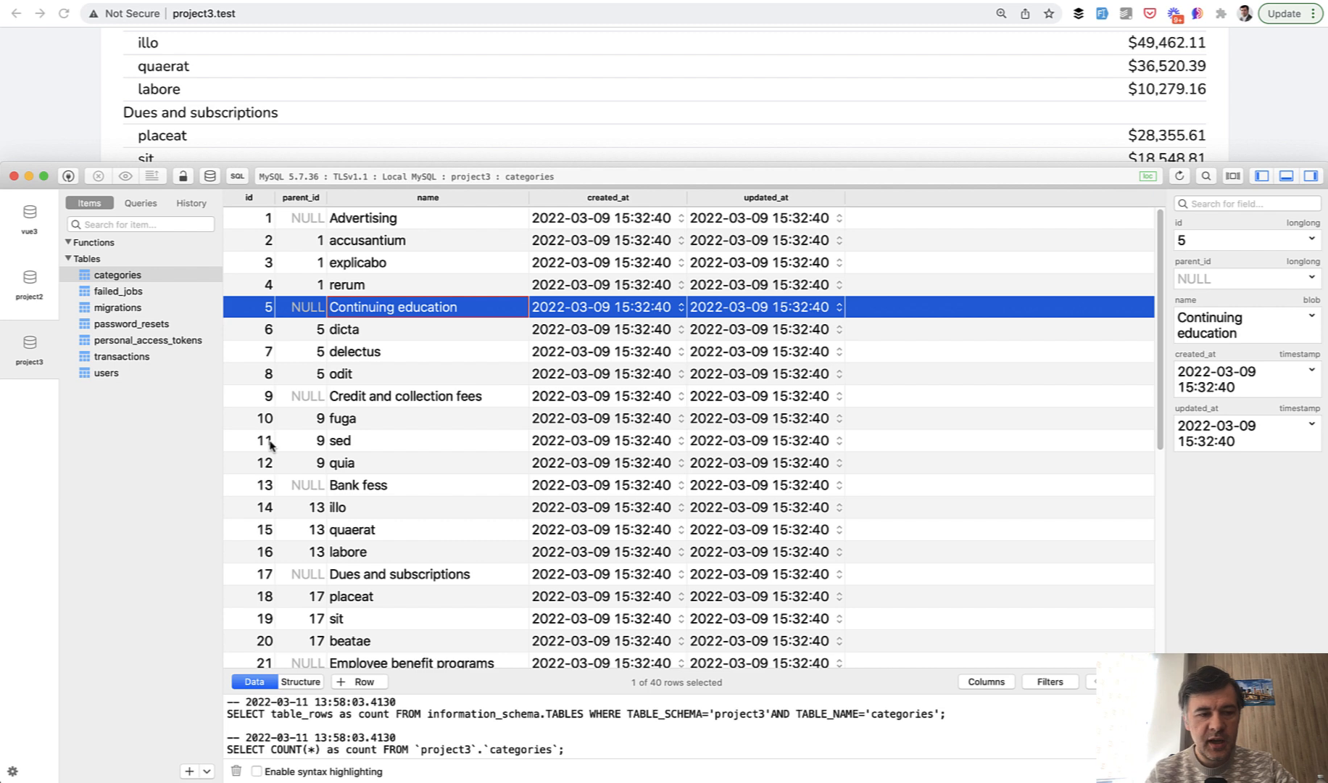
mouse_move(135, 352)
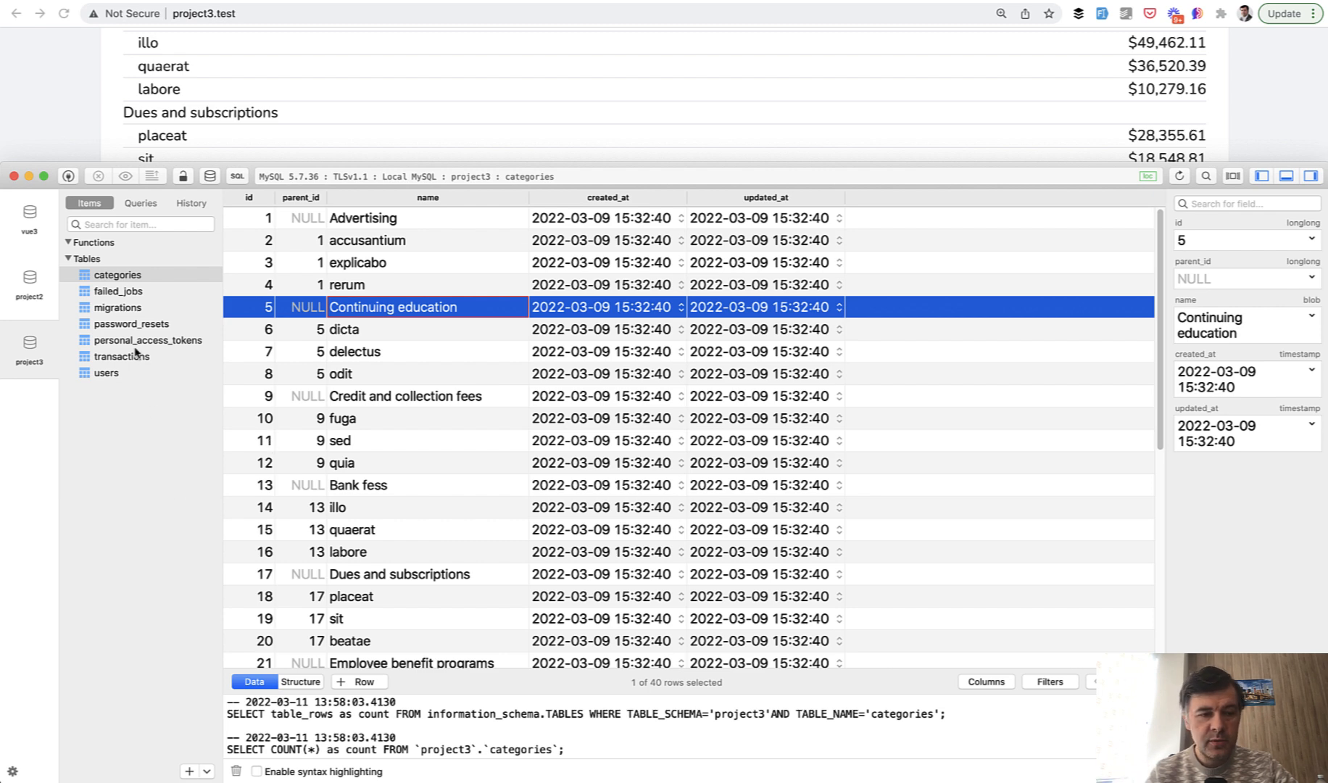
left_click(122, 356)
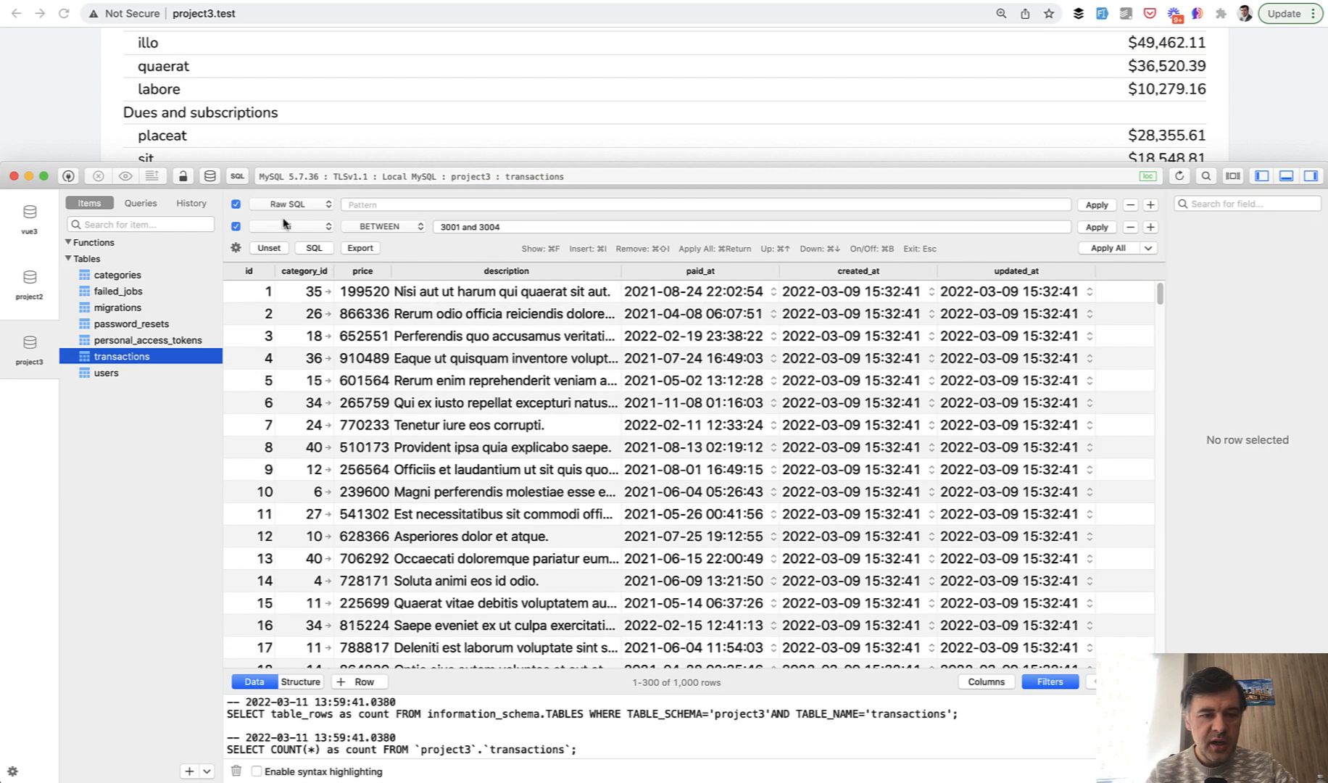
left_click(288, 226)
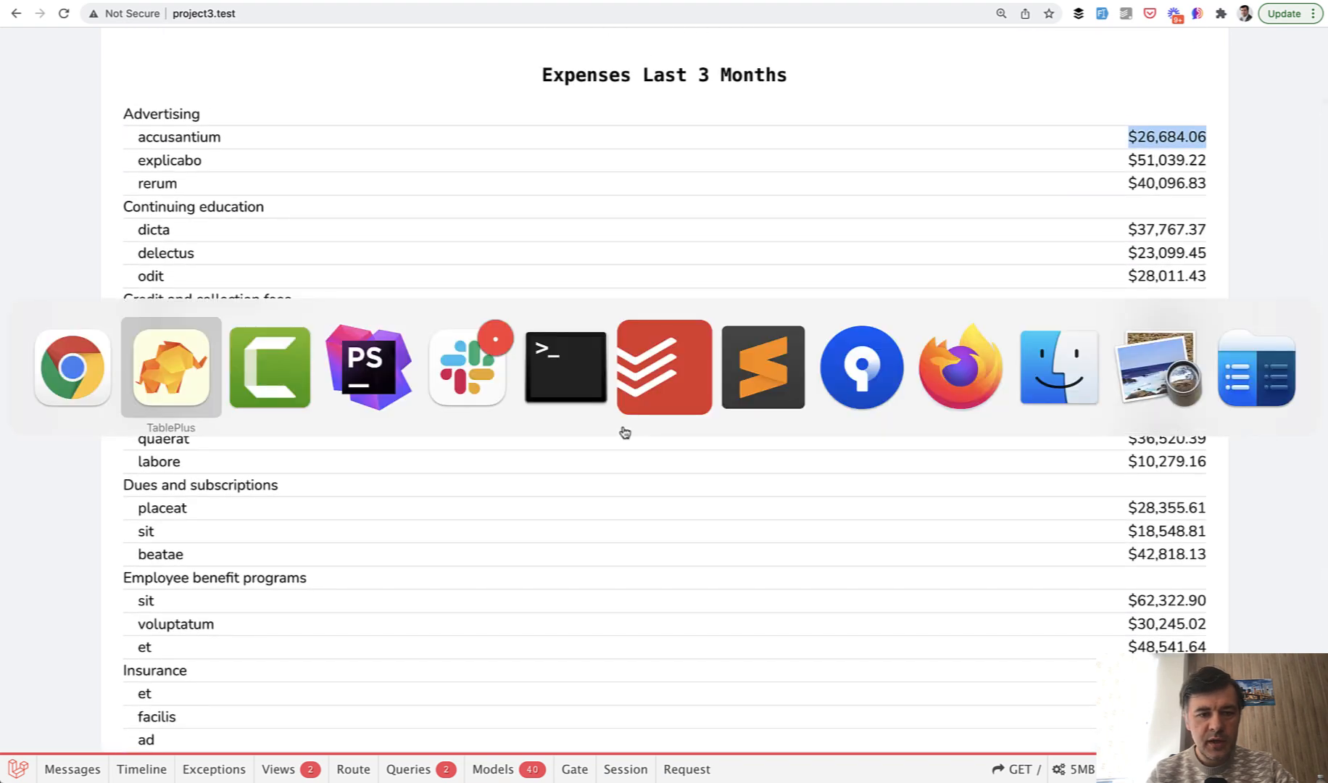
- Switch to PhpStorm and view the Category model, then return to ReportController
left_click(368, 369)
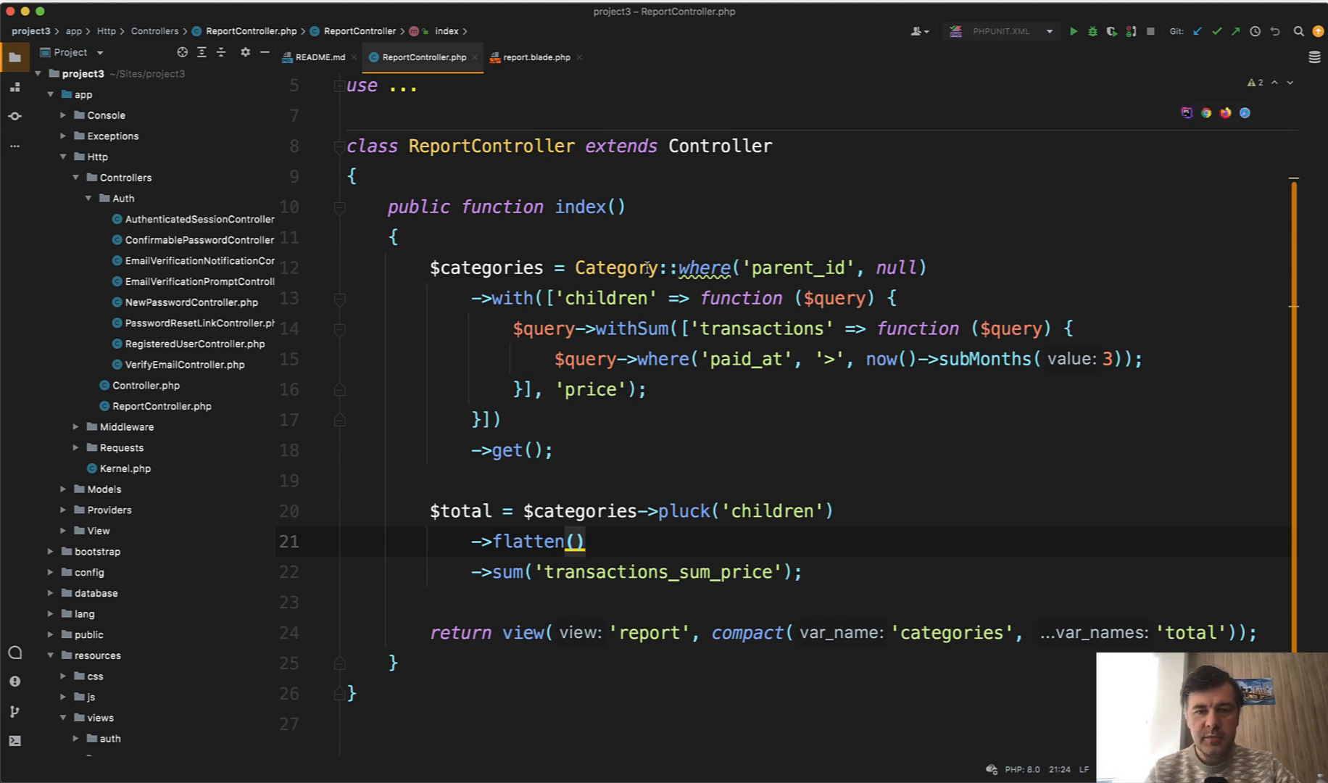
double_click(605, 268)
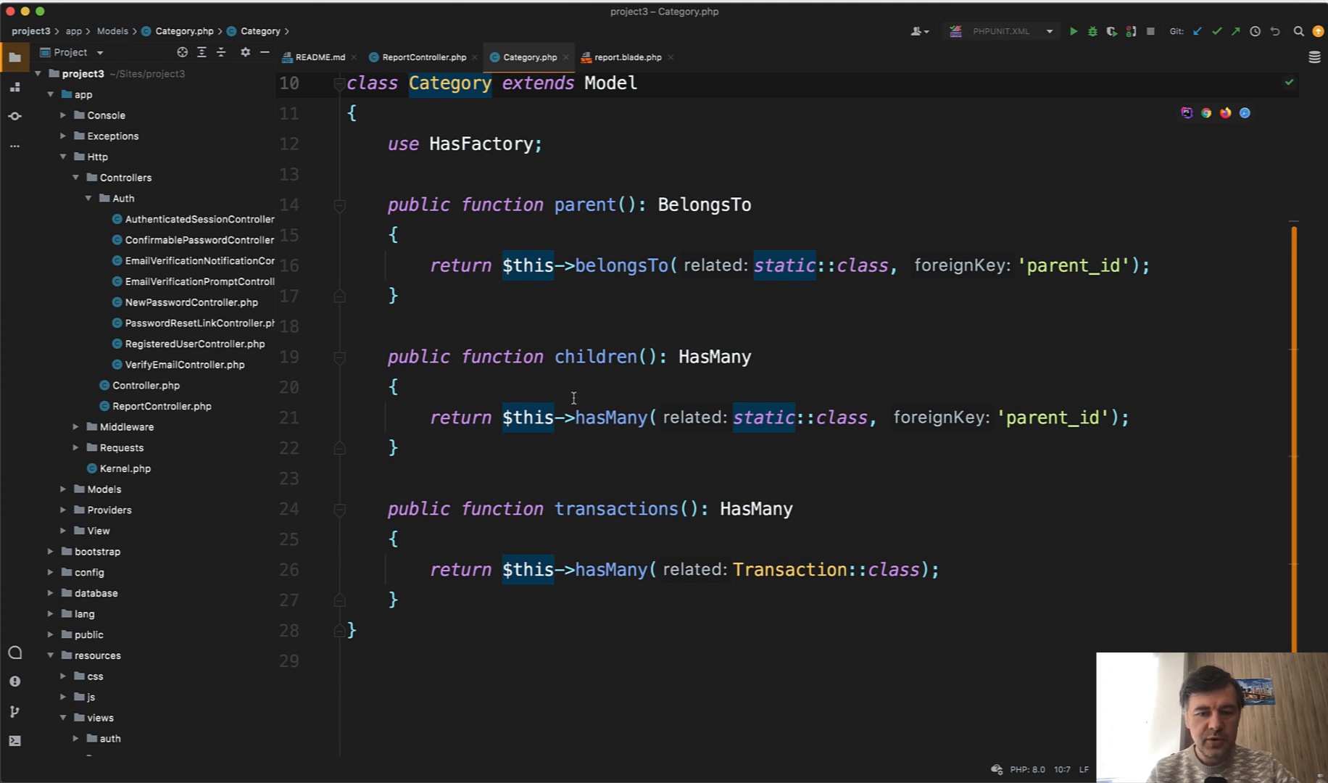
left_click(421, 57)
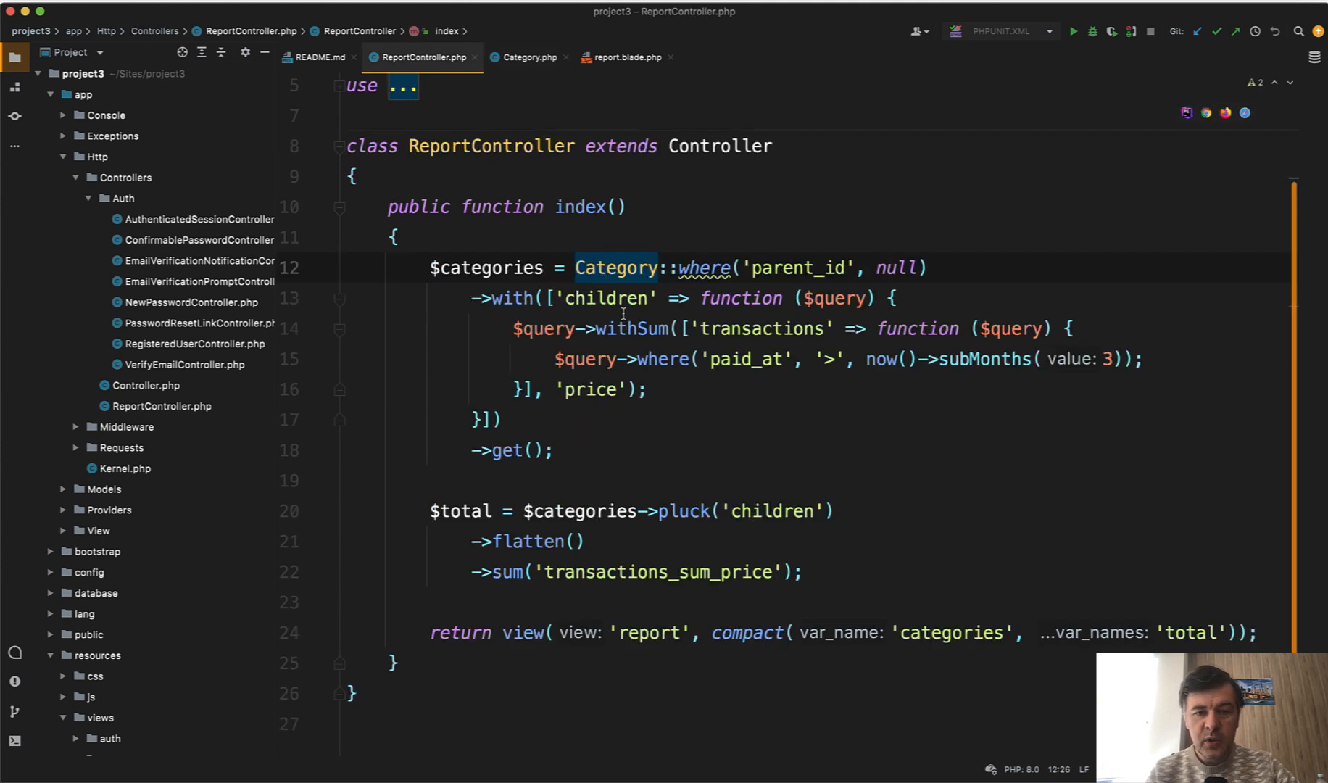
- Review the Category query: children eager-loading closure, paid_at condition and summed price column
double_click(605, 297)
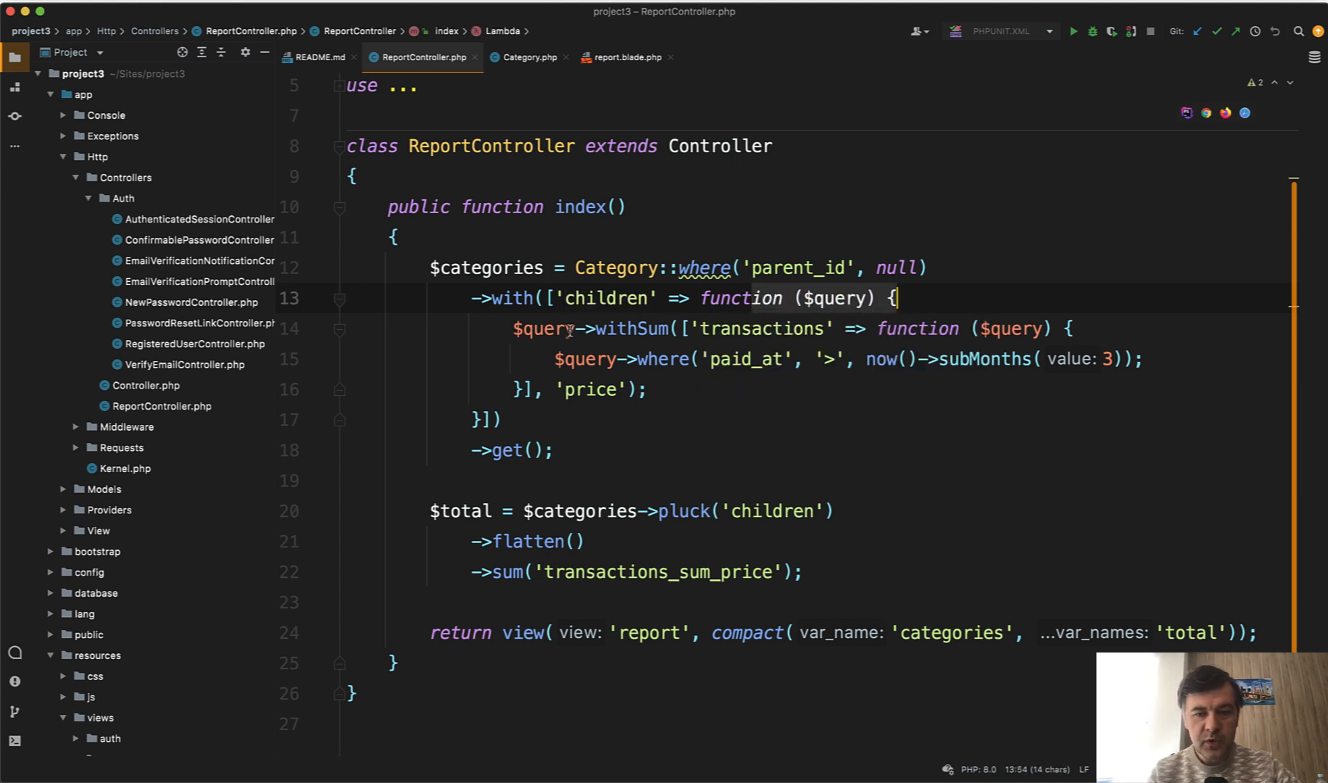
double_click(759, 329)
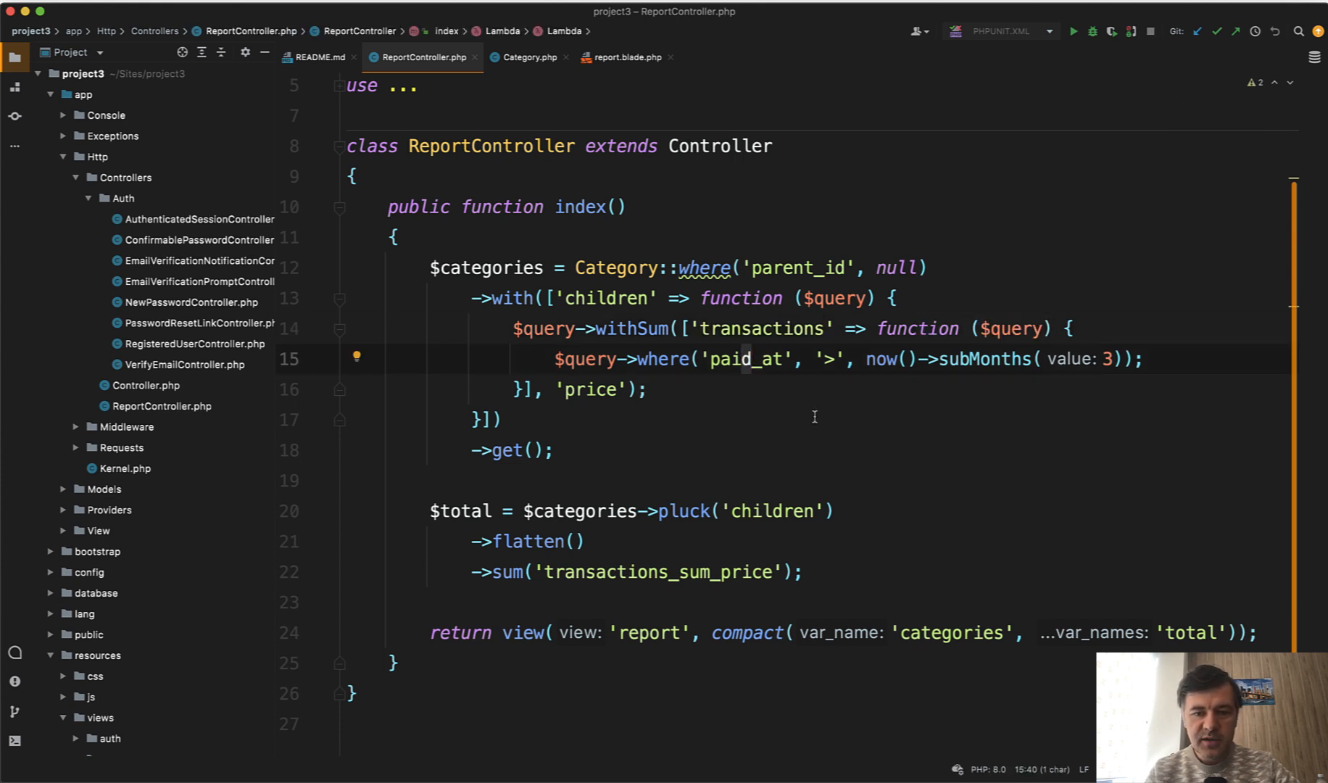
double_click(758, 329)
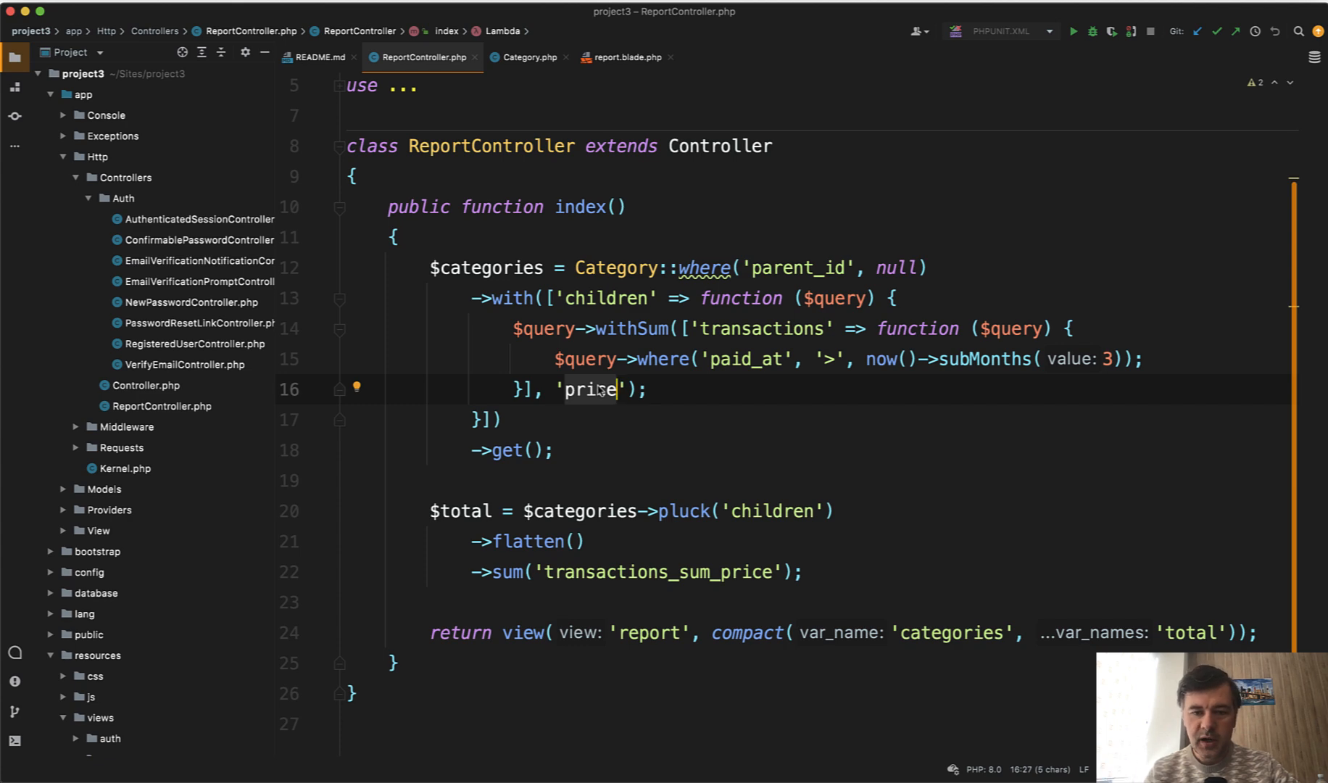
left_click(623, 56)
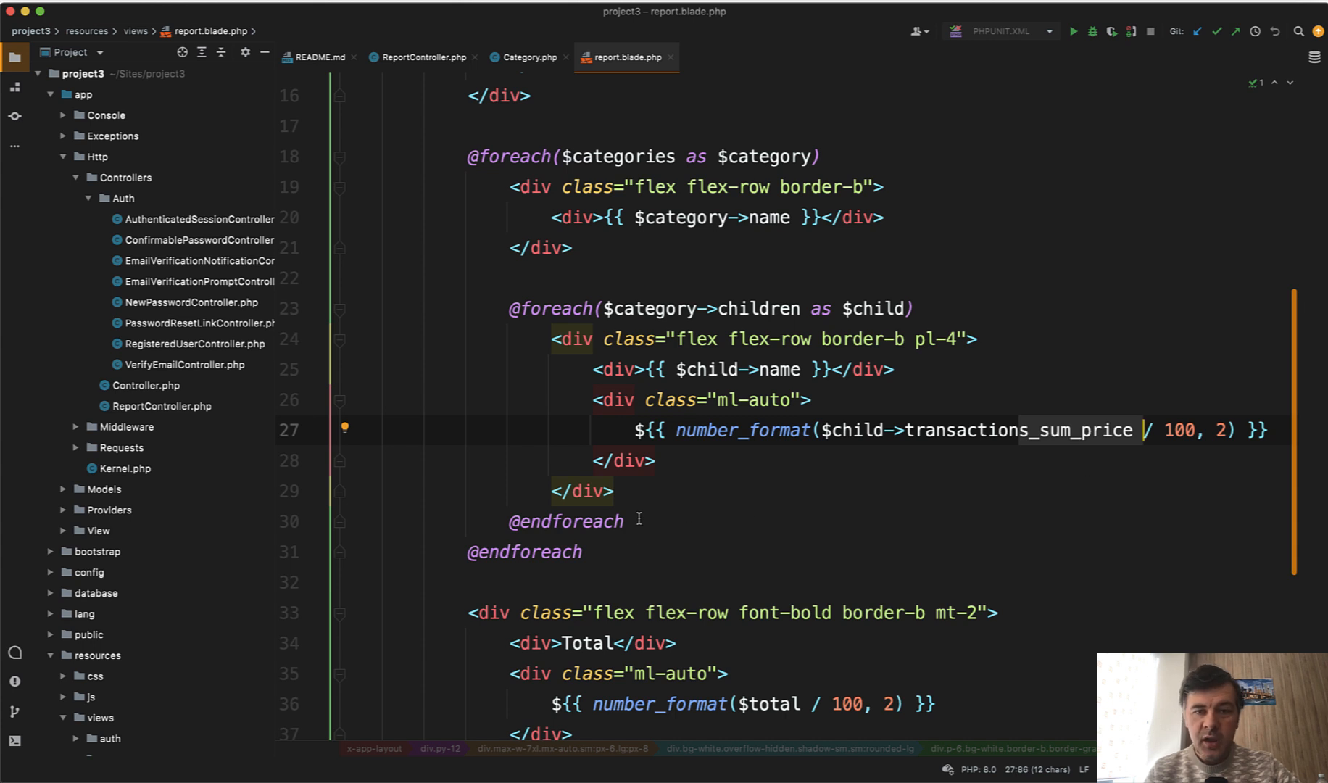
- Review report.blade.php's loops, then return to ReportController and highlight the pluck of children
scroll("down", 3)
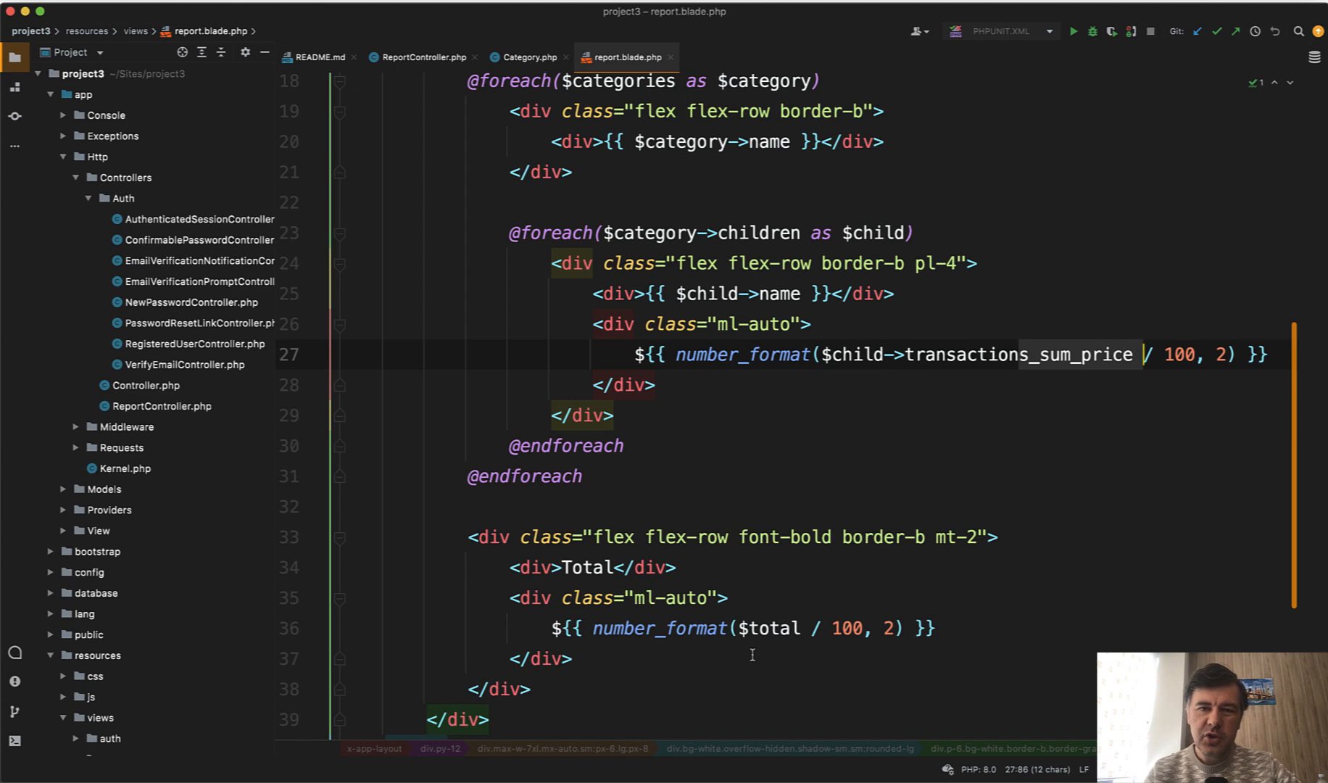
left_click(419, 57)
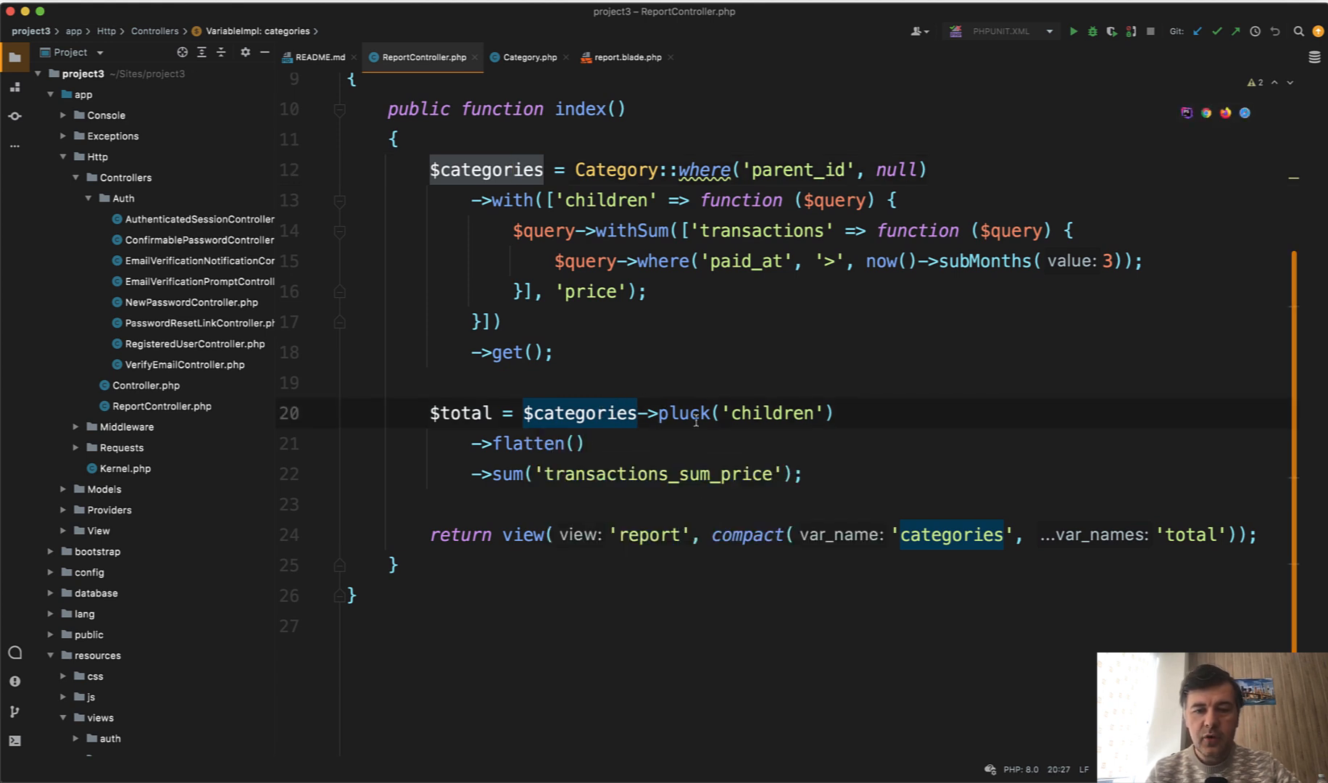
double_click(771, 414)
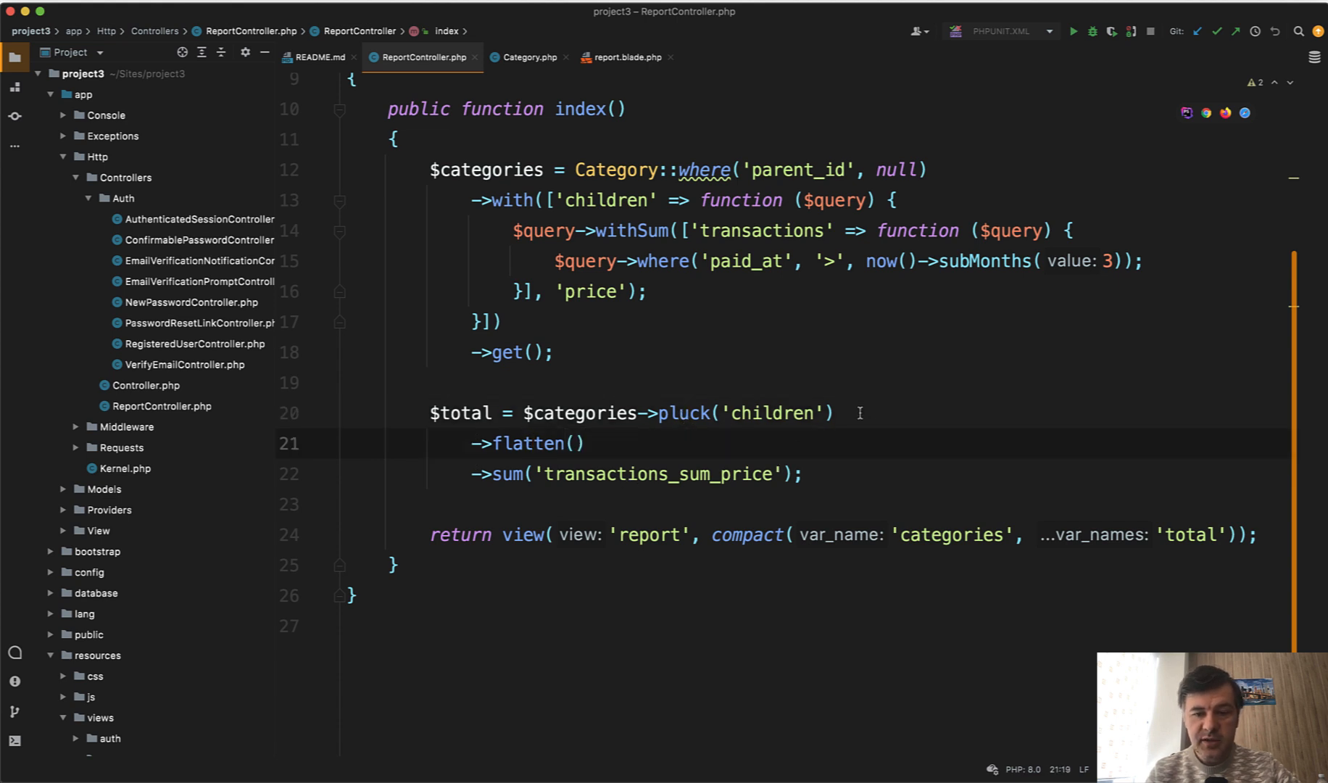
- Add dump($categories), dump of plucked 'children', dump of flatten(), and echo '<hr>' above $total
type("dump")
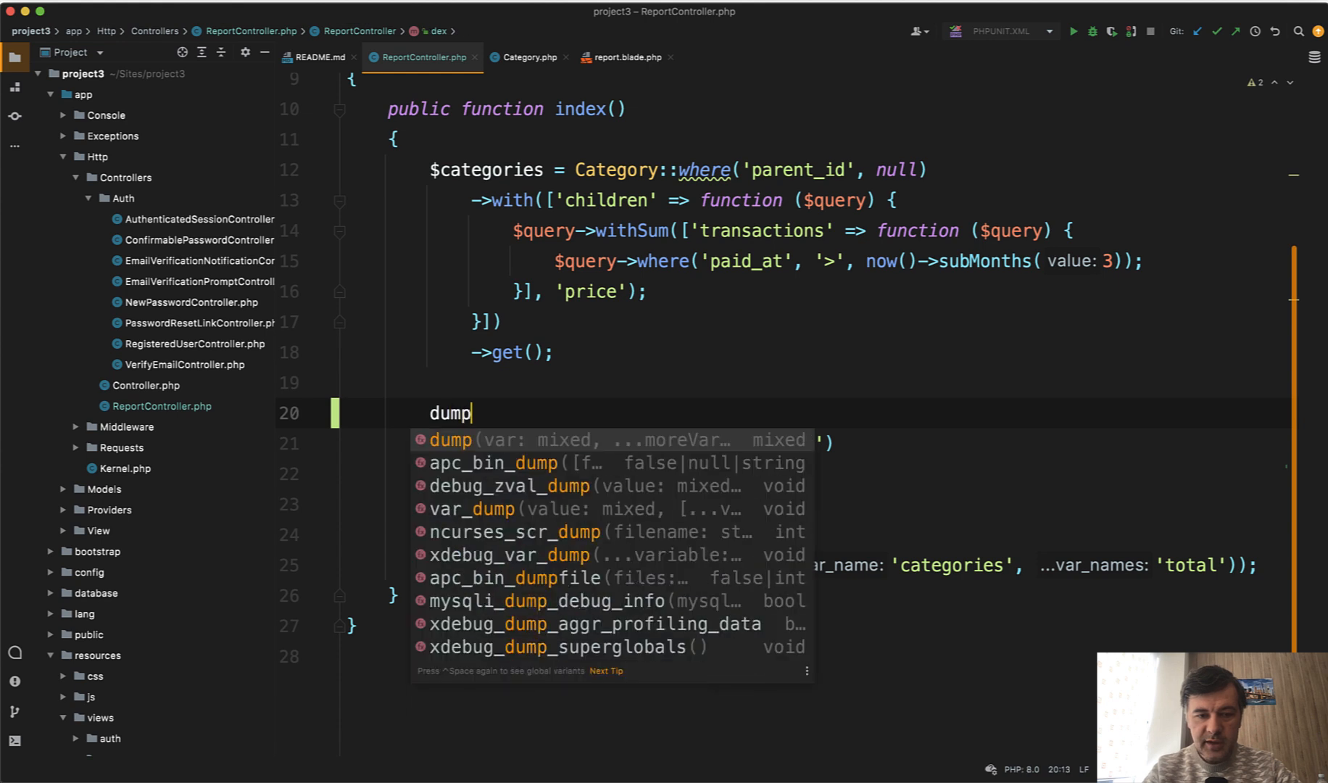
type("($categories);")
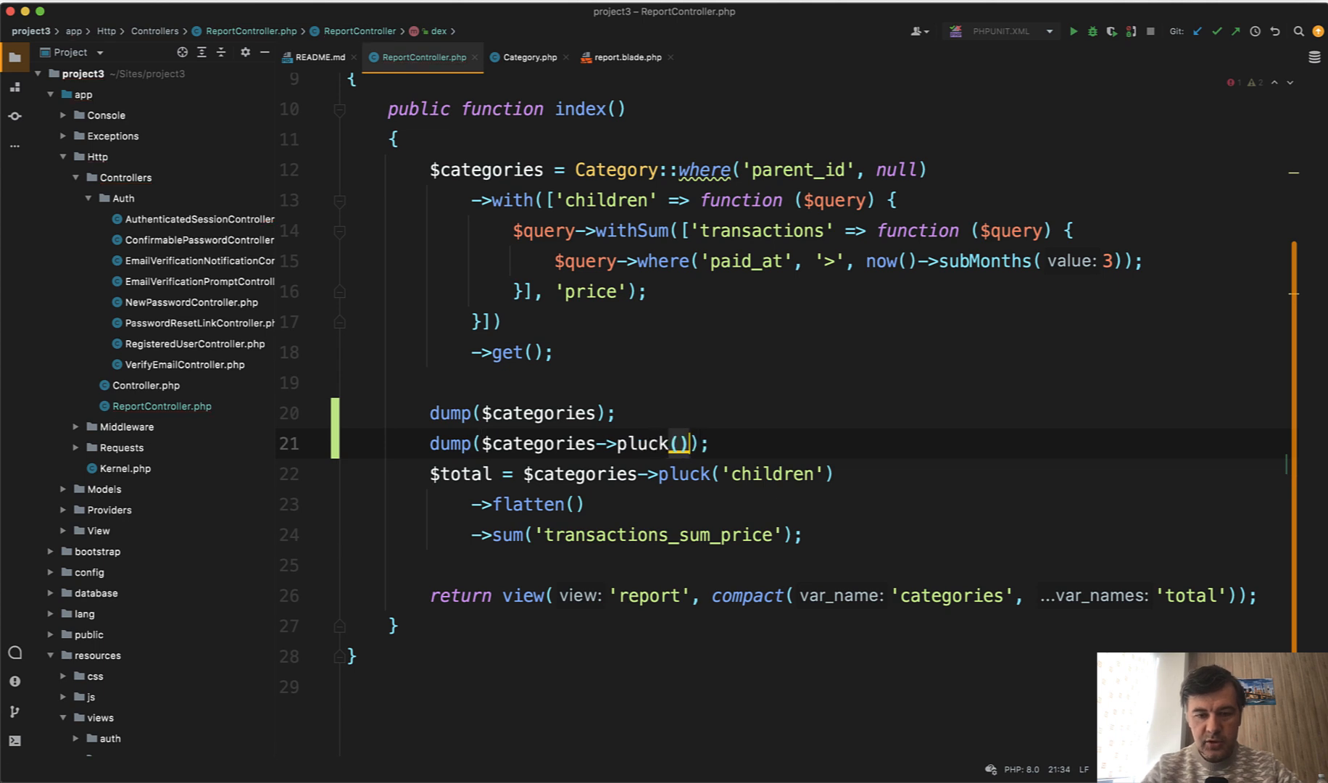
type("'childr'")
type("echo")
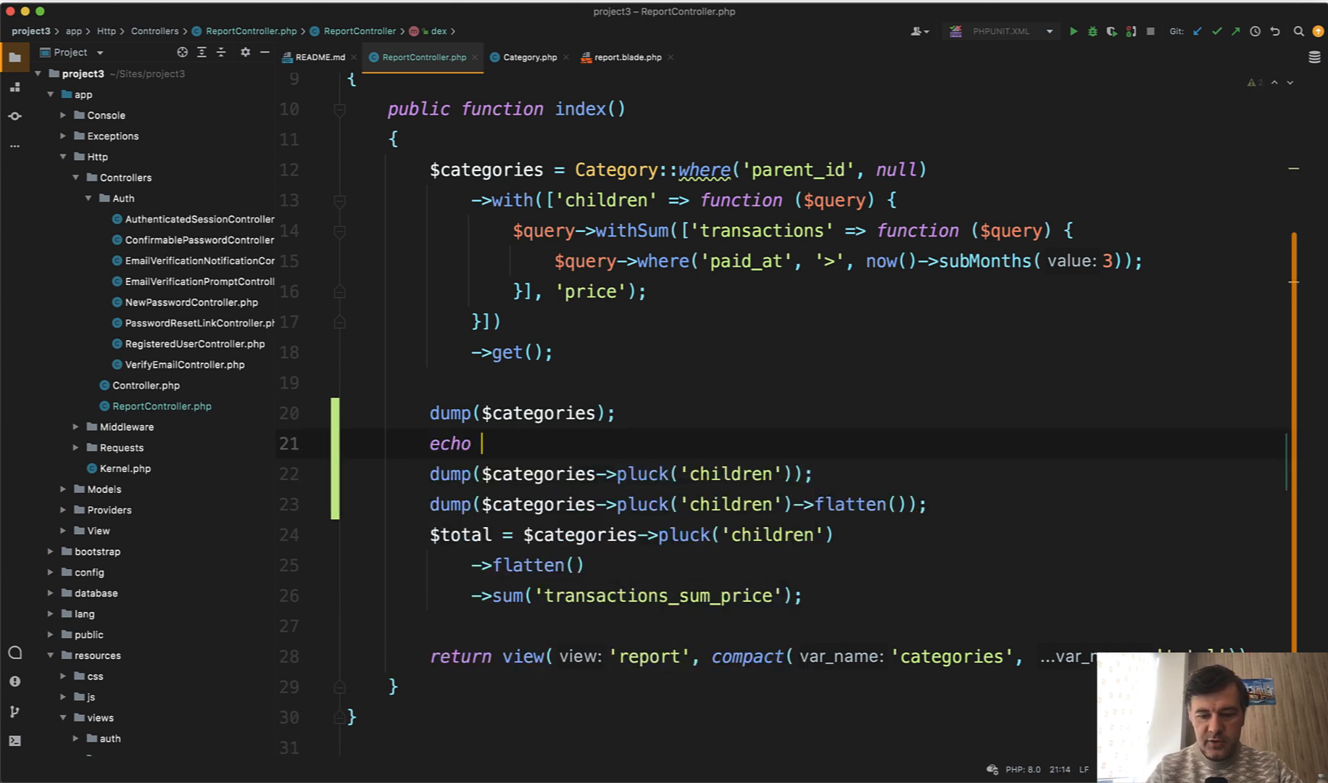
type("'<hr>'")
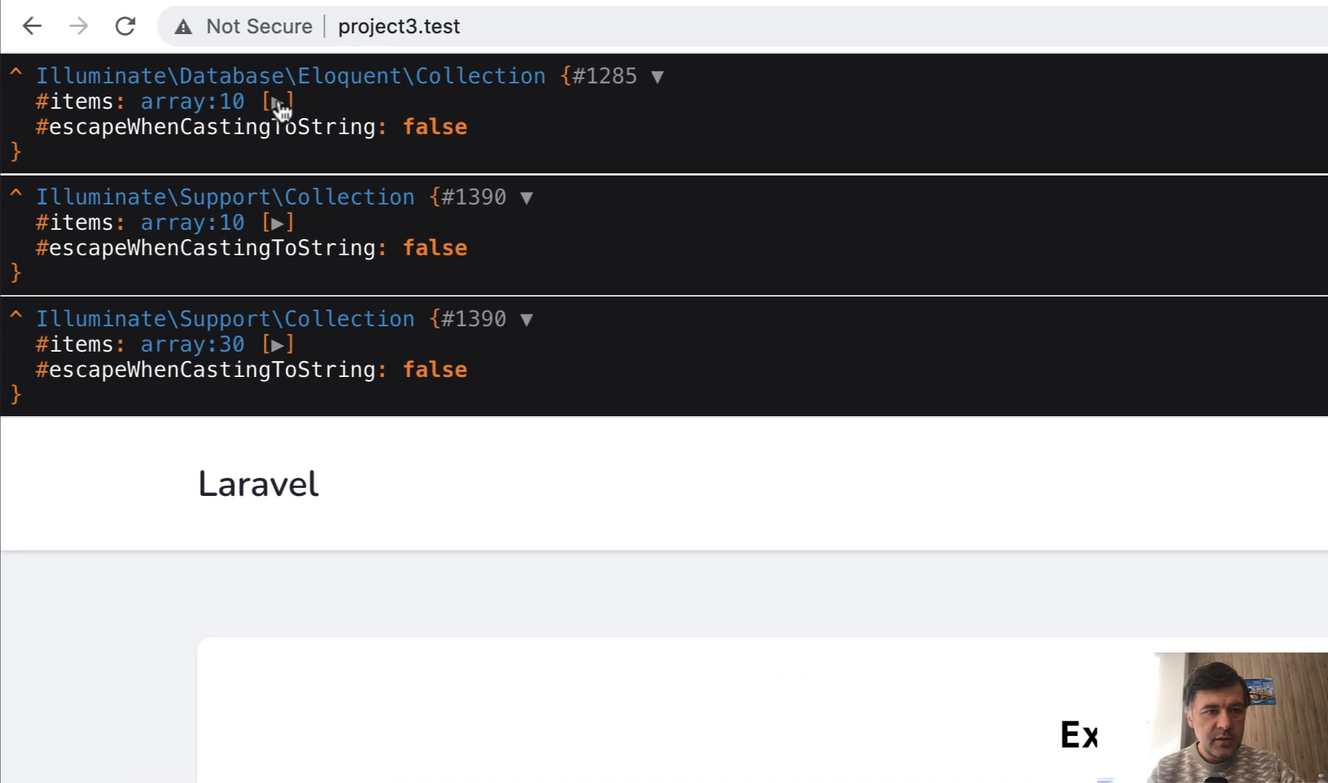
- Expand the dumped ten child collections and inspect the first child category's properties
left_click(280, 102)
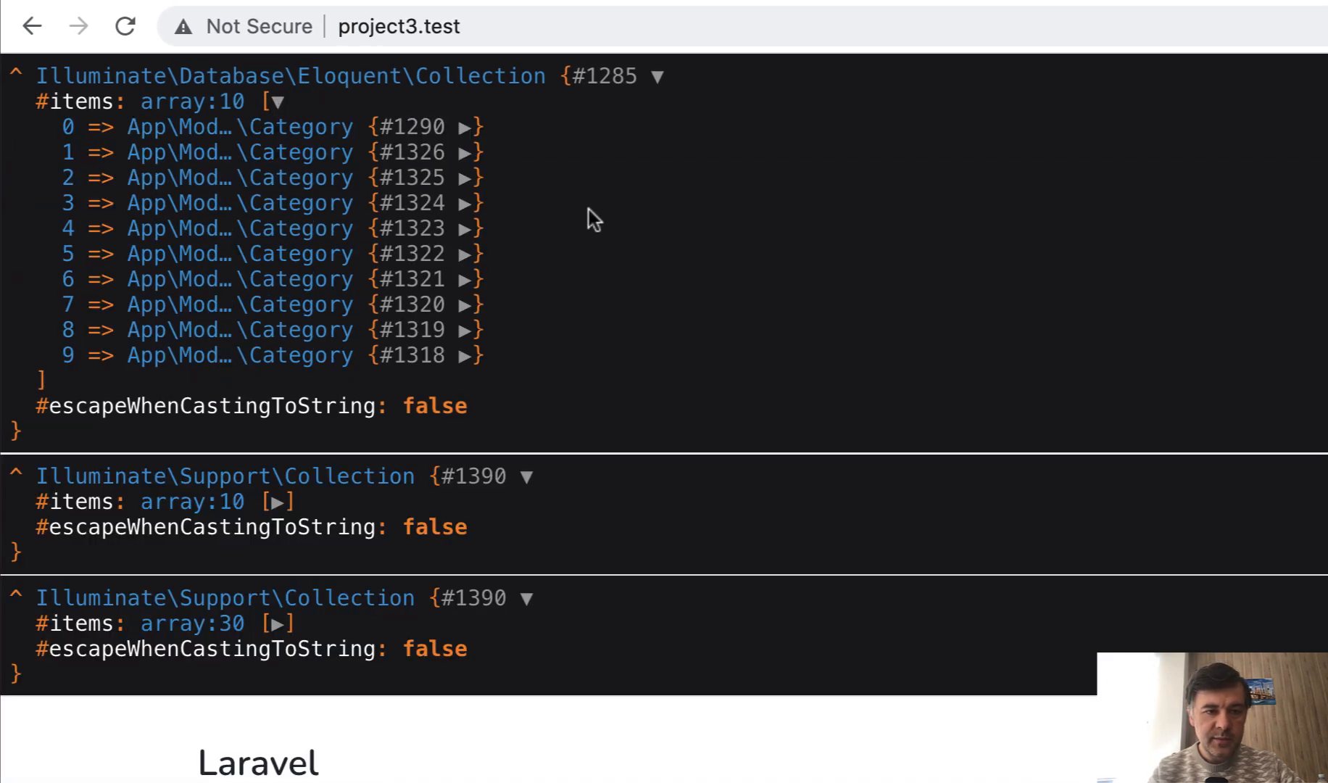
mouse_move(280, 502)
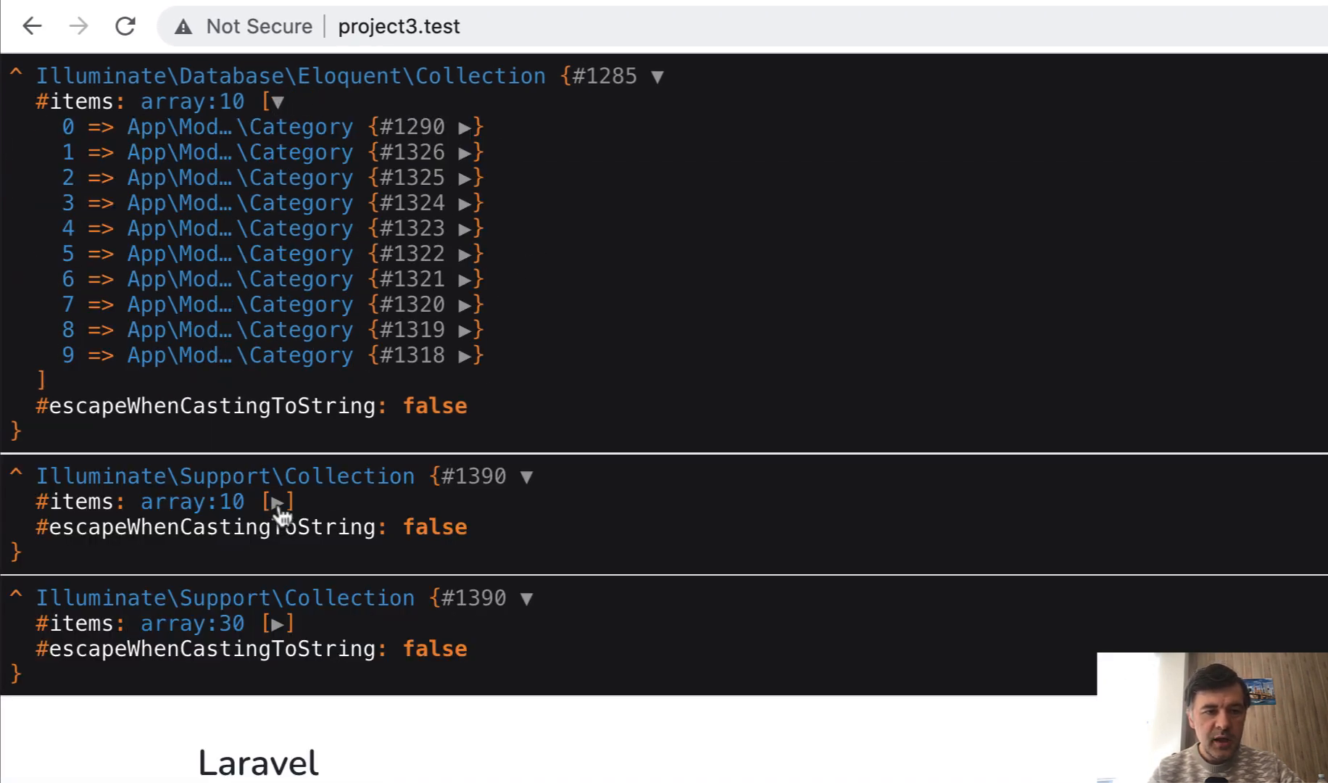
left_click(280, 500)
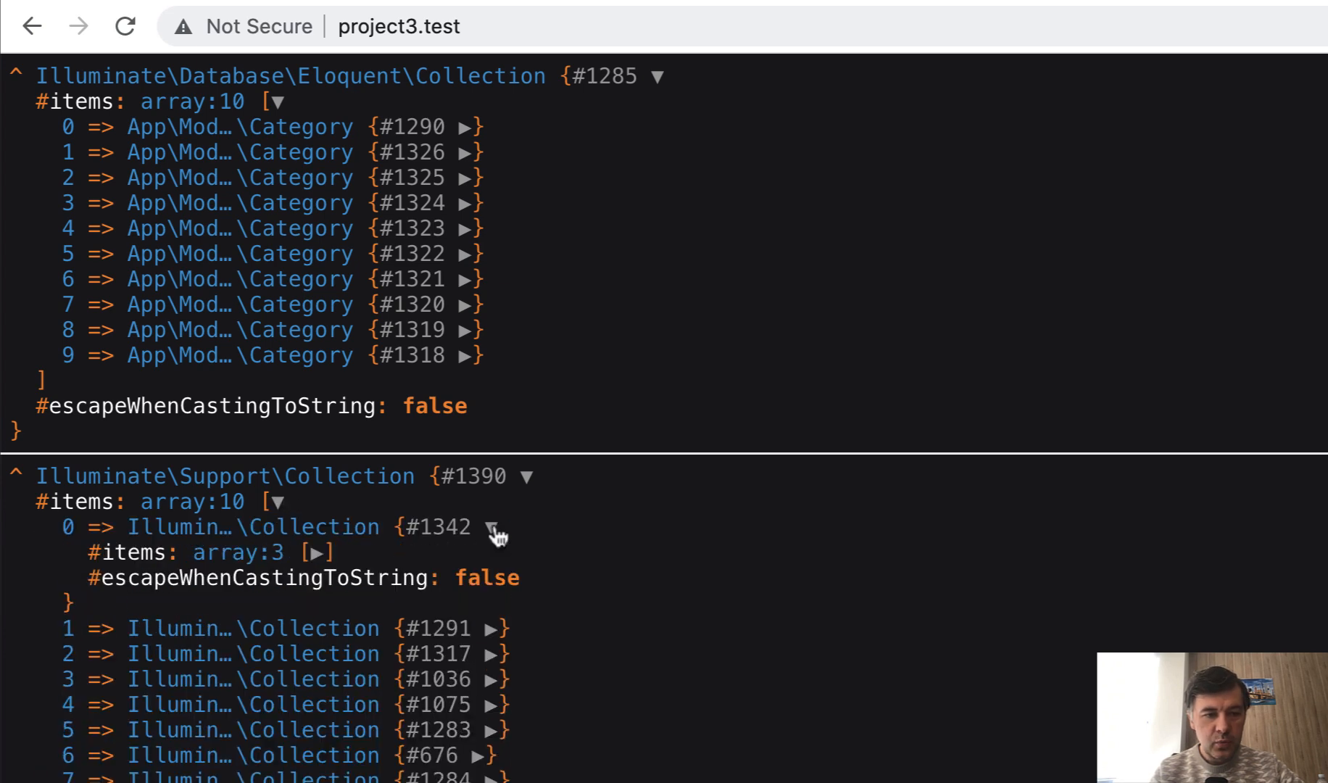
left_click(319, 551)
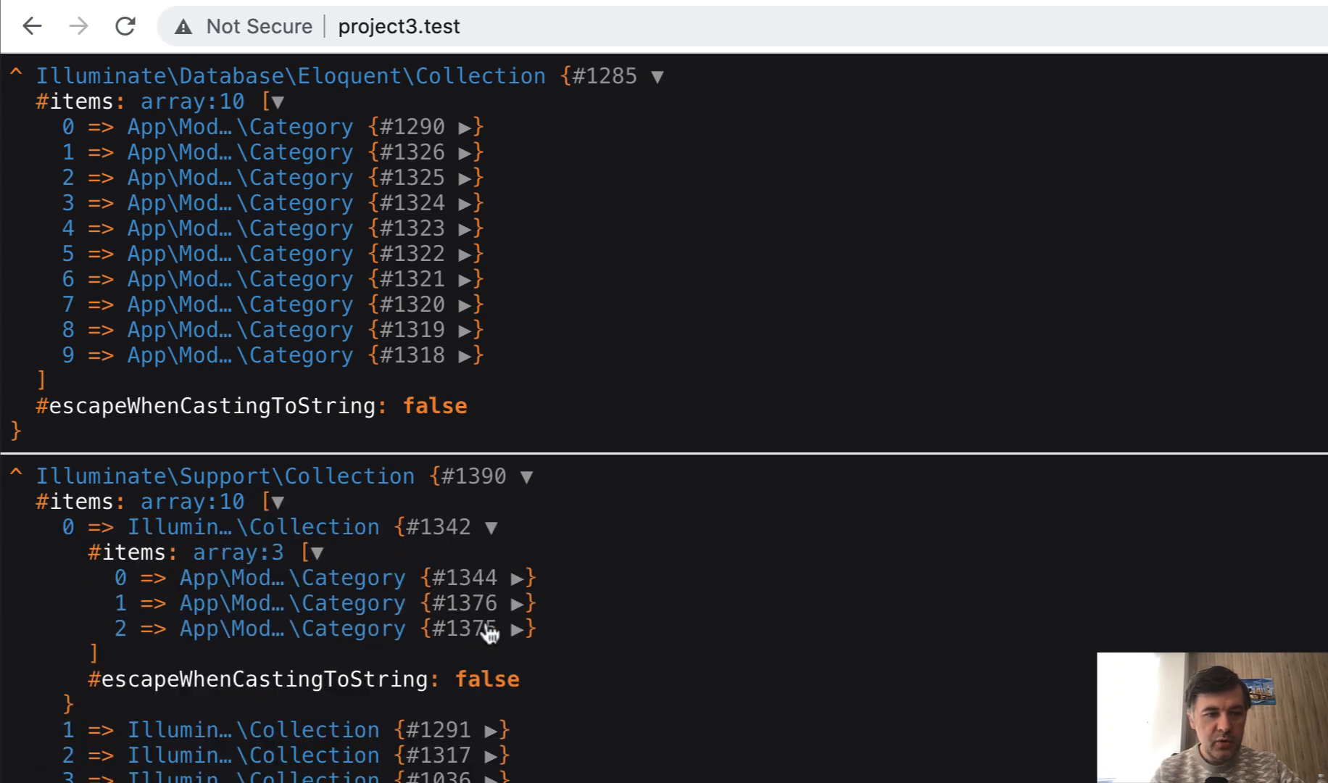
left_click(515, 577)
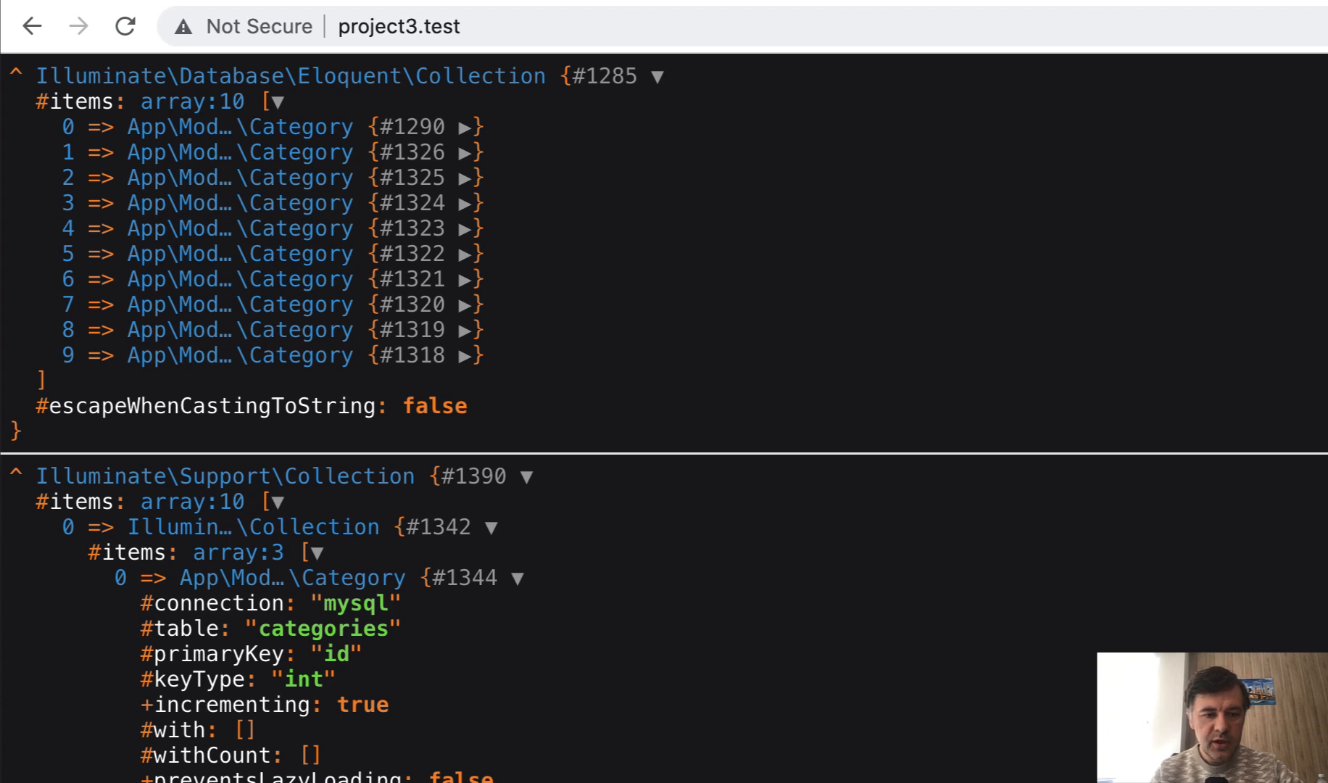
- Expand the flattened 30-item collection, inspect its first category, then return to ReportController
scroll("down", 3)
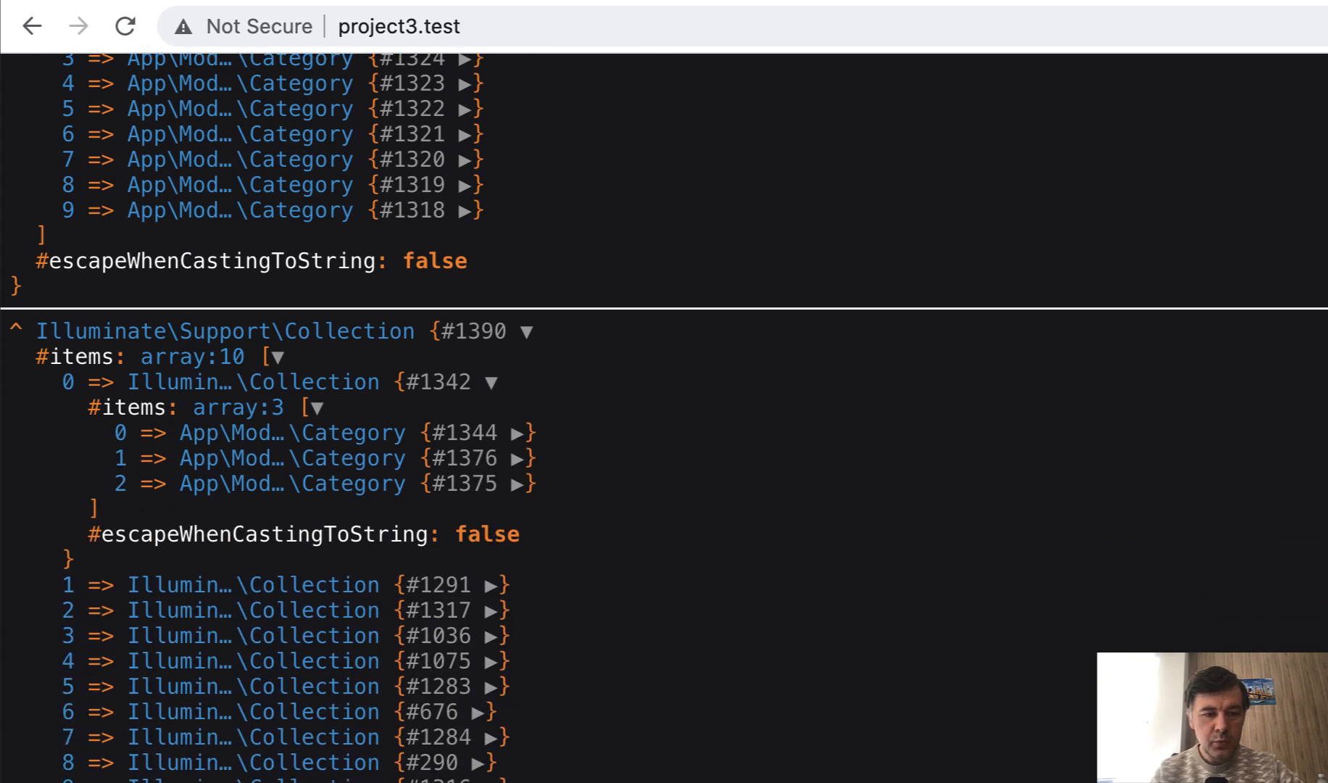
scroll("down", 3)
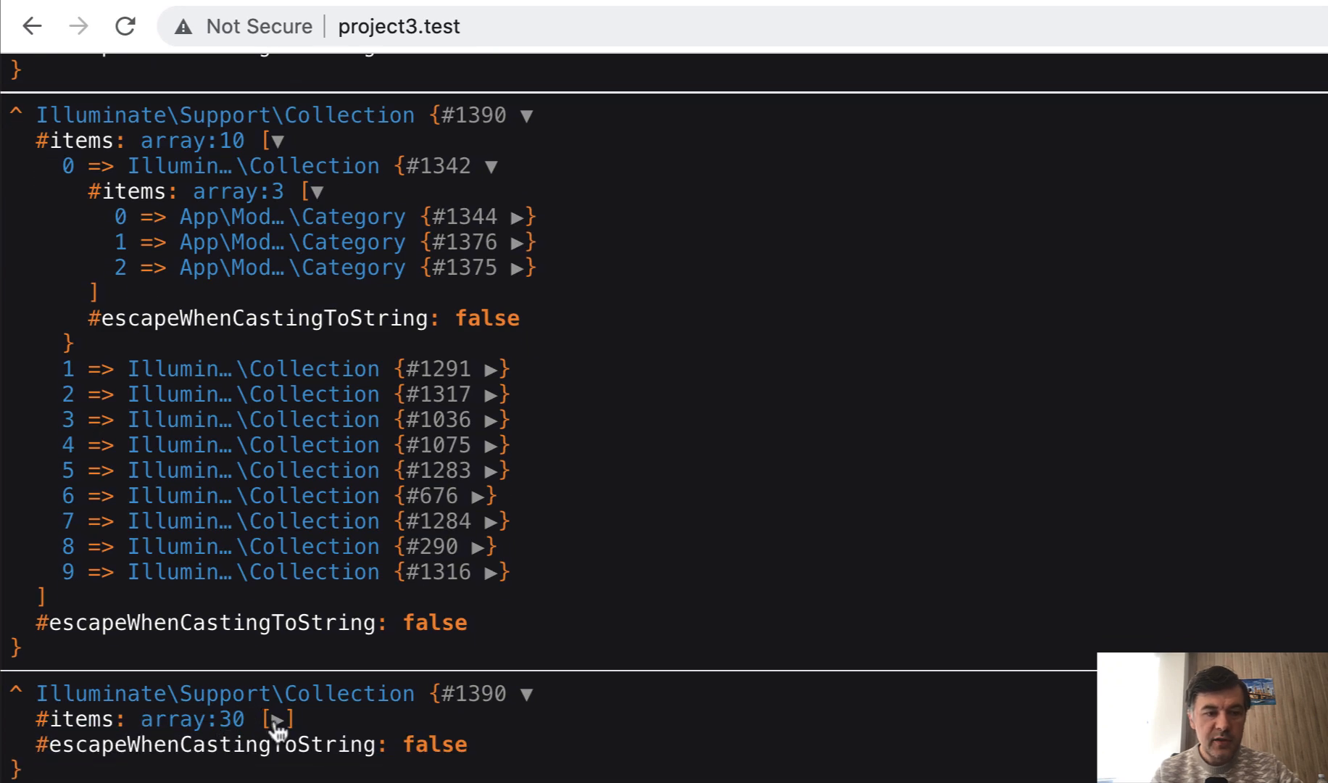
left_click(282, 719)
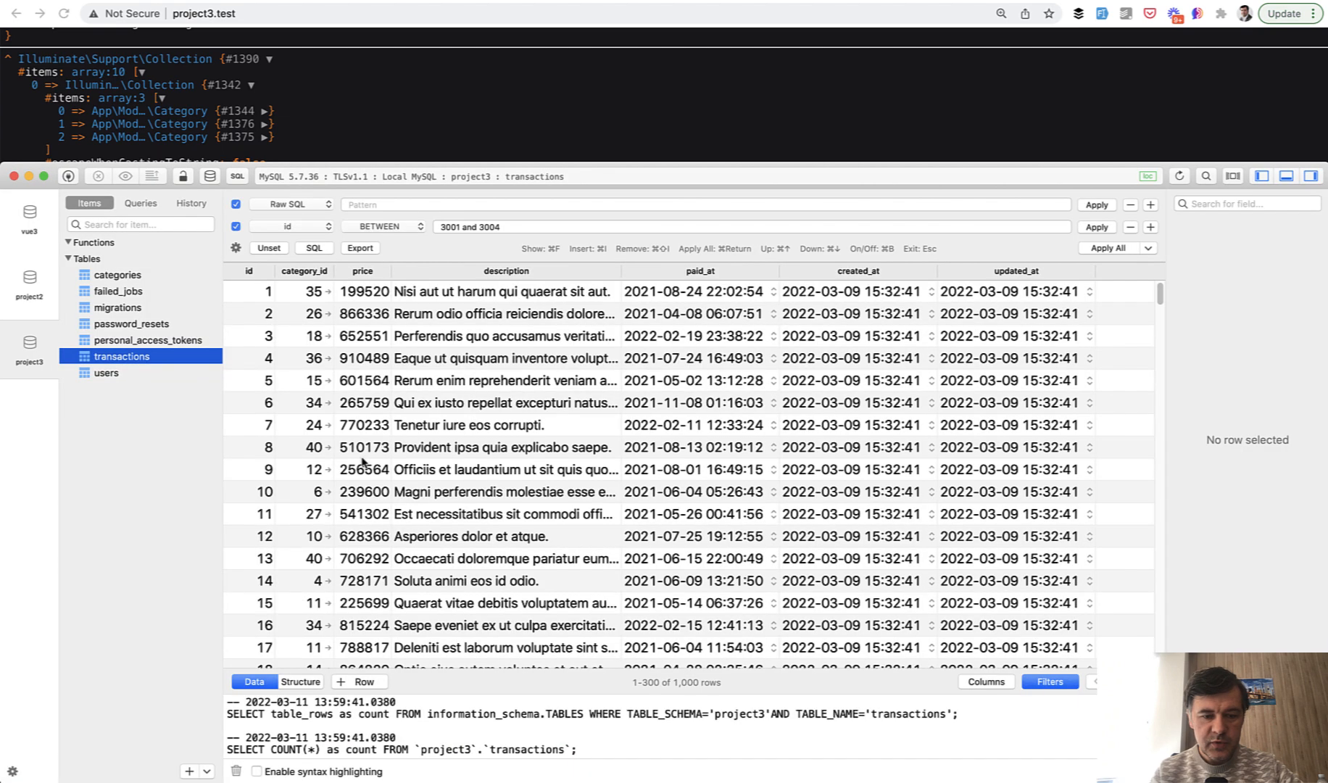
left_click(117, 274)
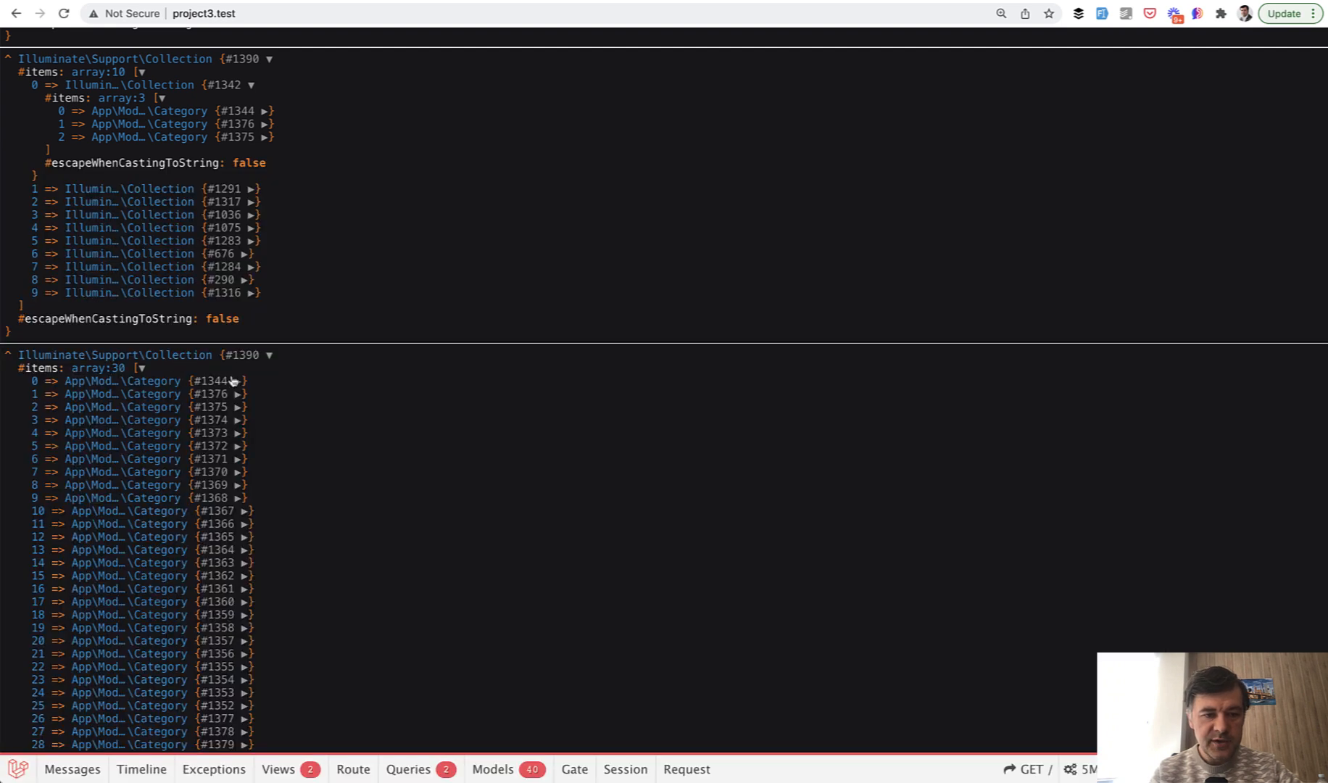
left_click(239, 380)
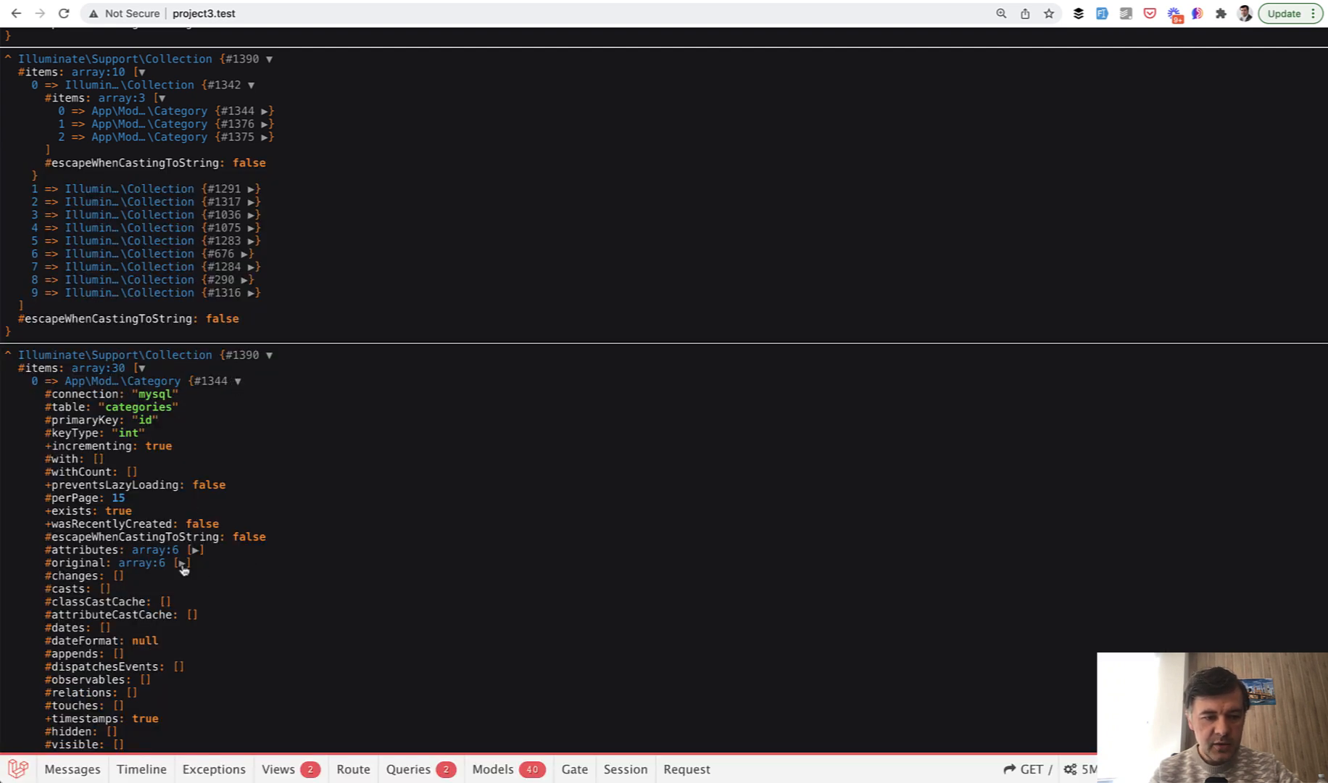
left_click(183, 561)
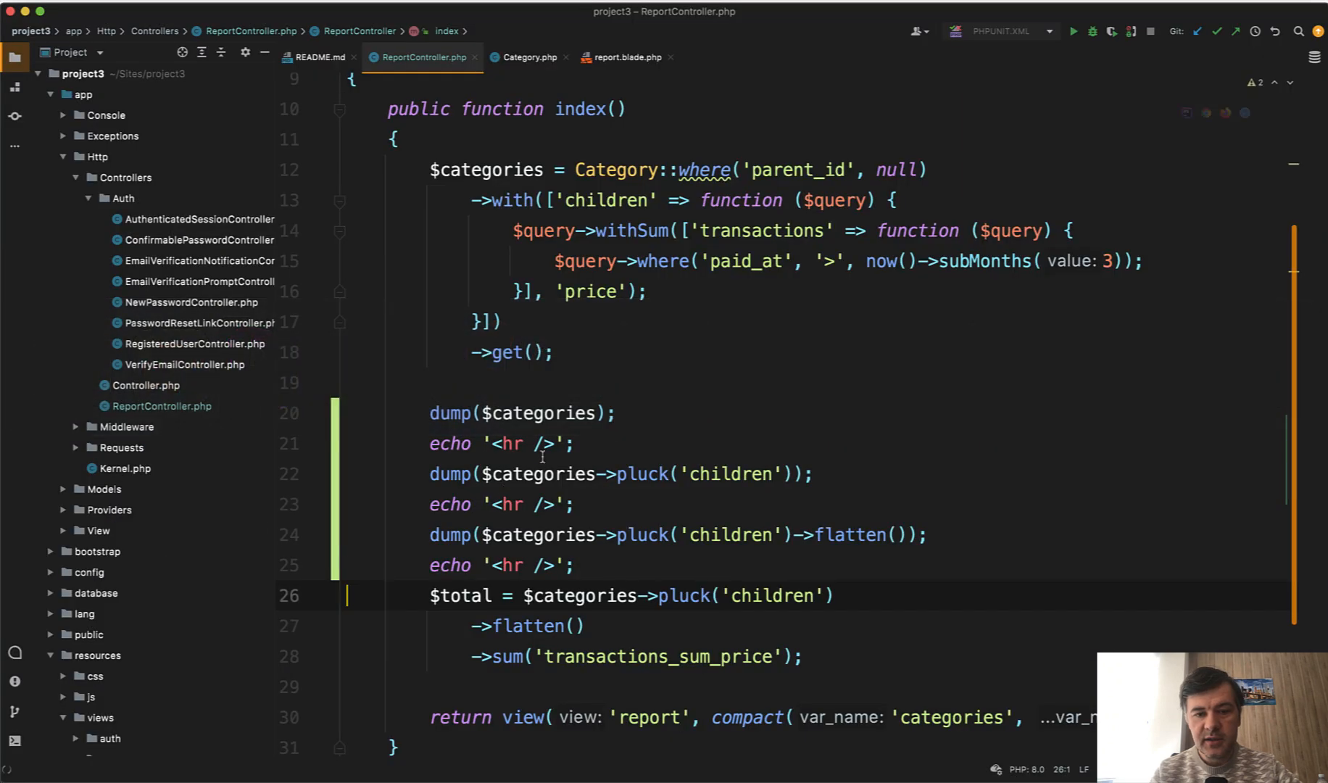
left_click(628, 230)
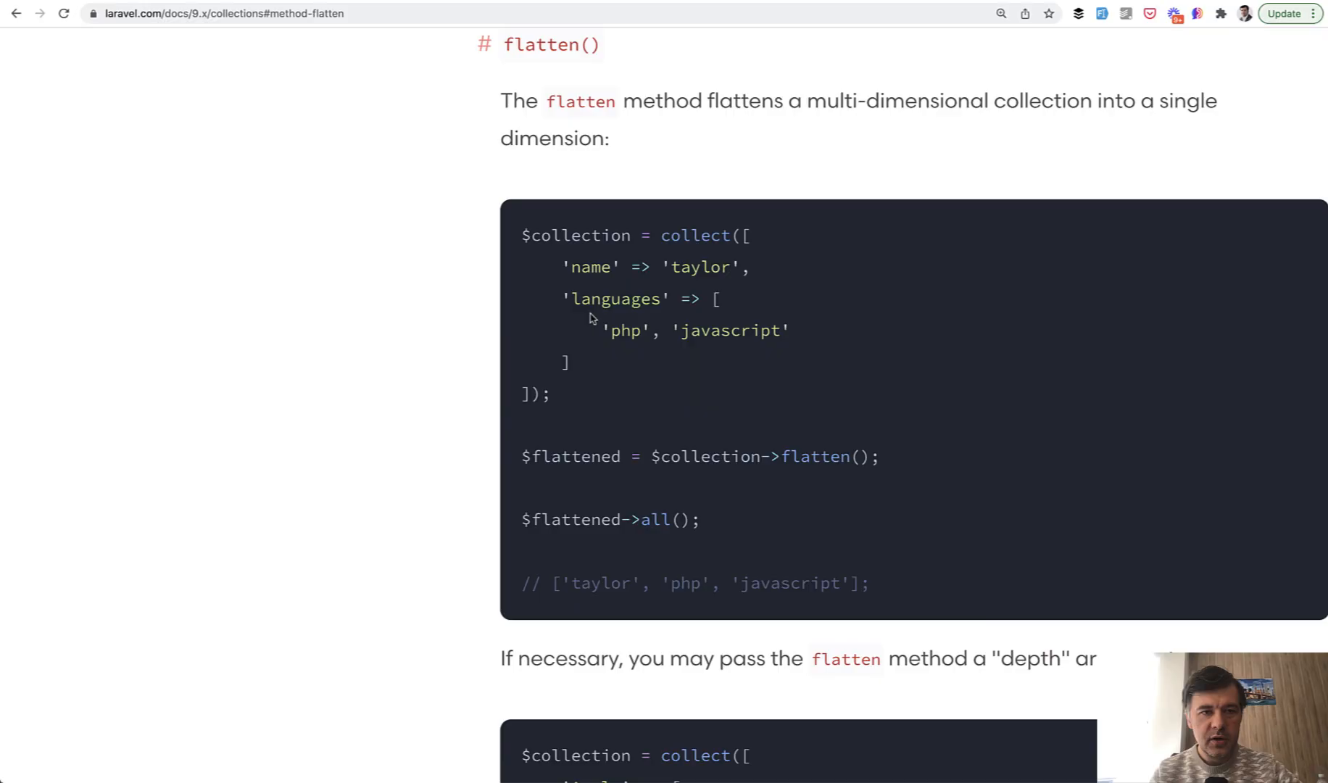
scroll("up", 3)
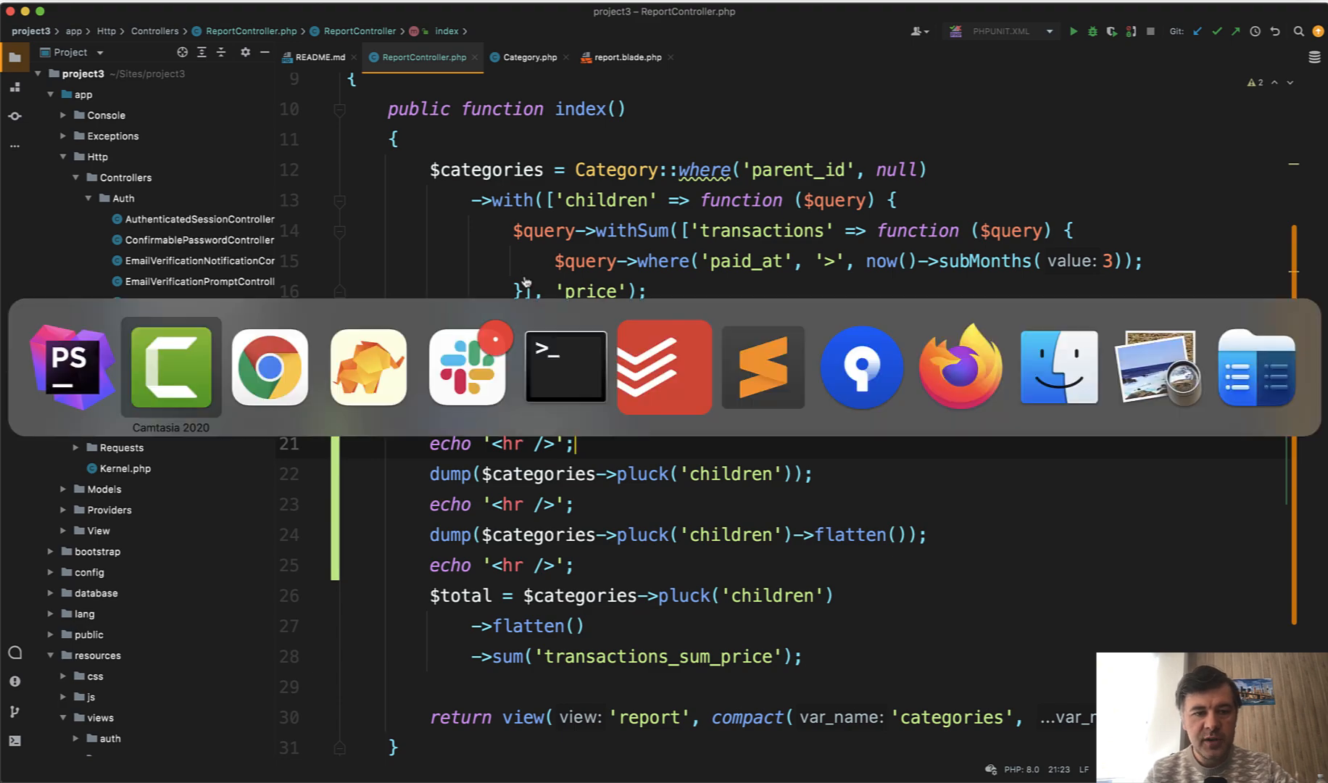
left_click(269, 365)
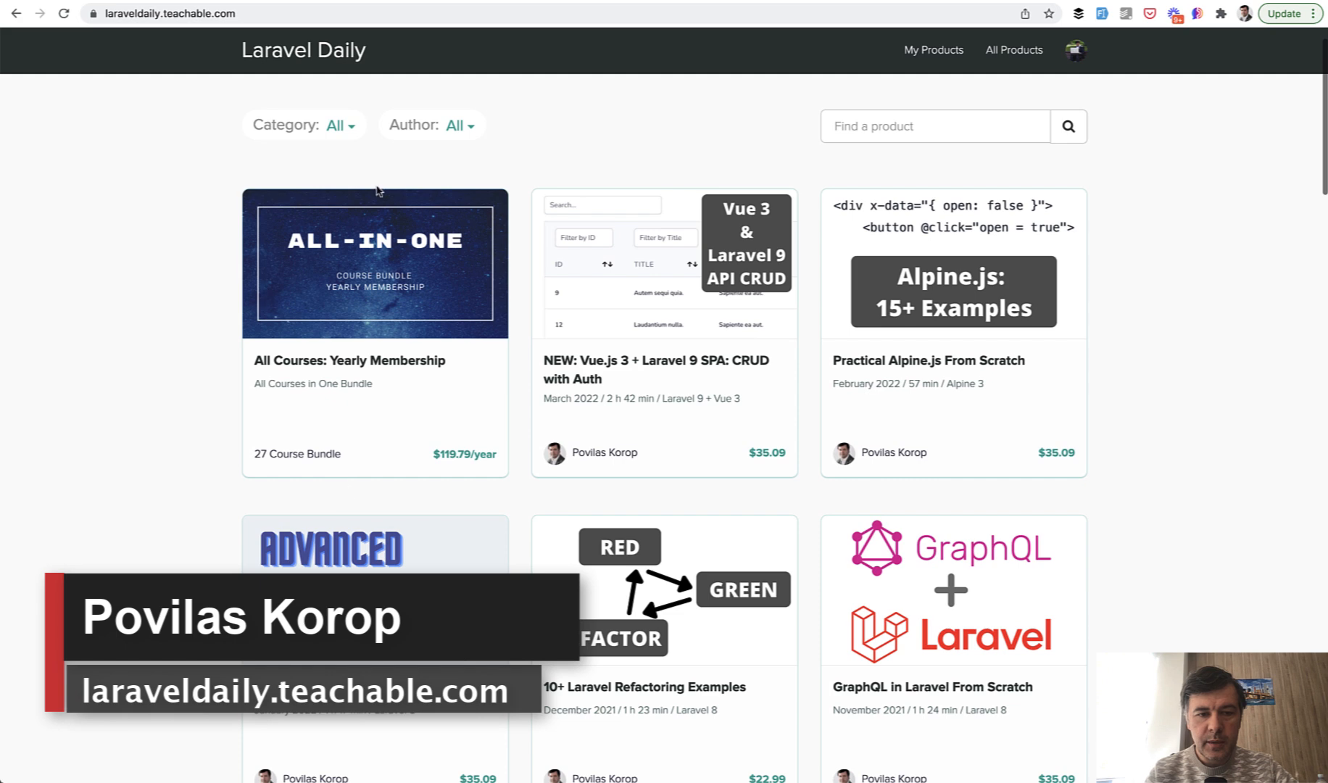
scroll("down", 3)
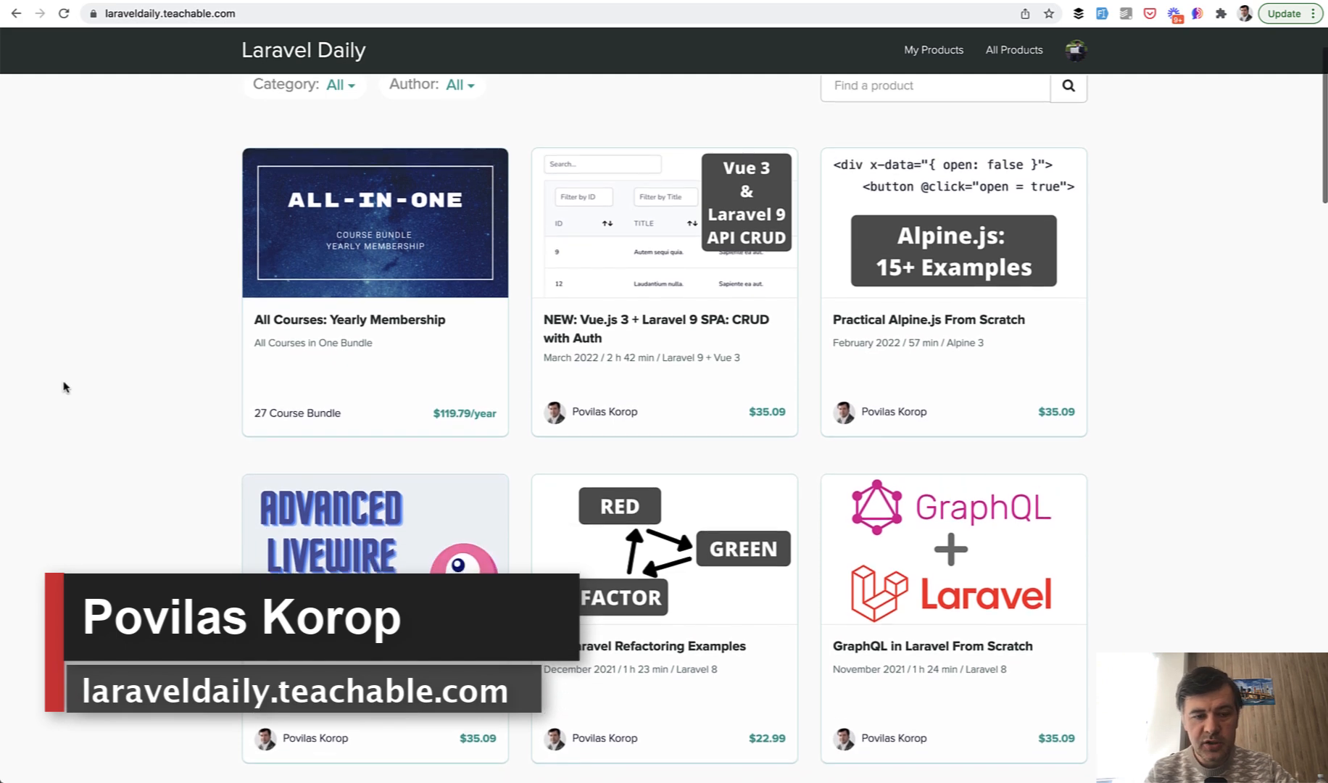
scroll("down", 3)
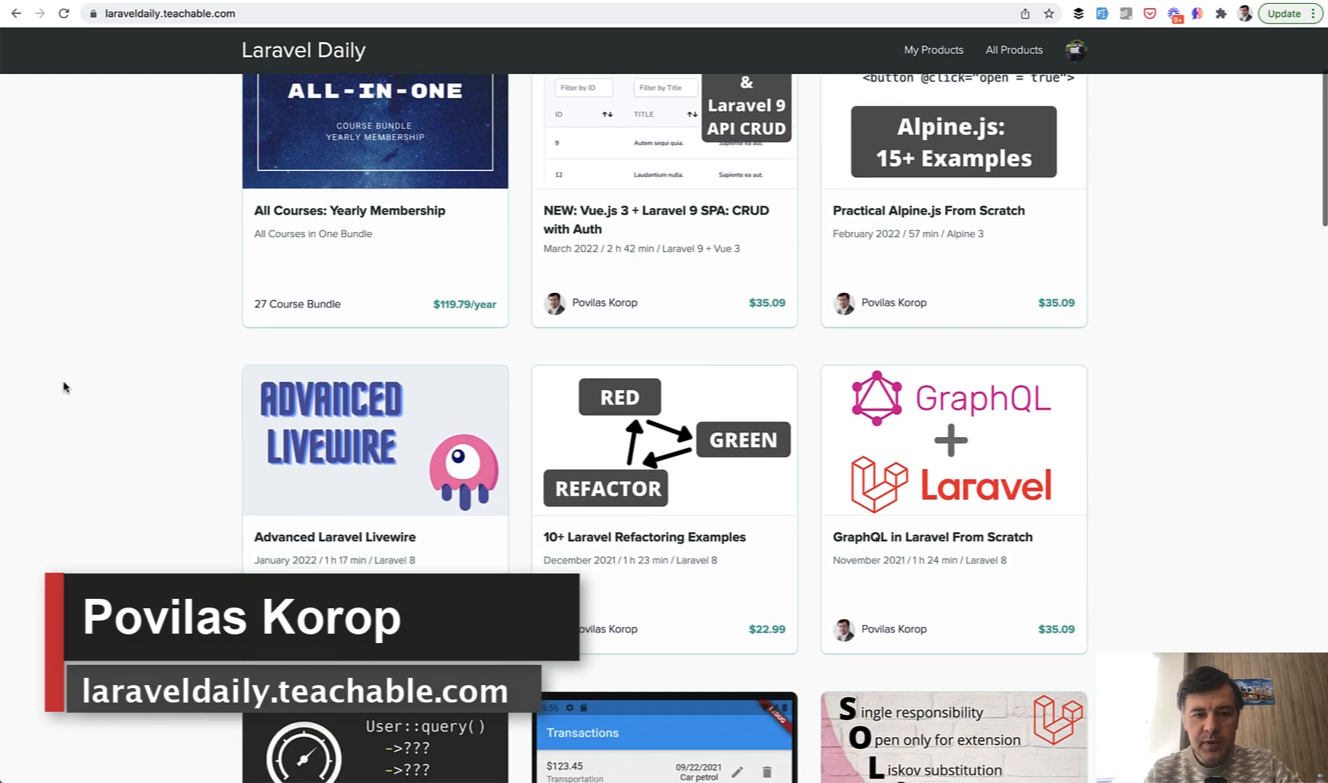
scroll("down", 3)
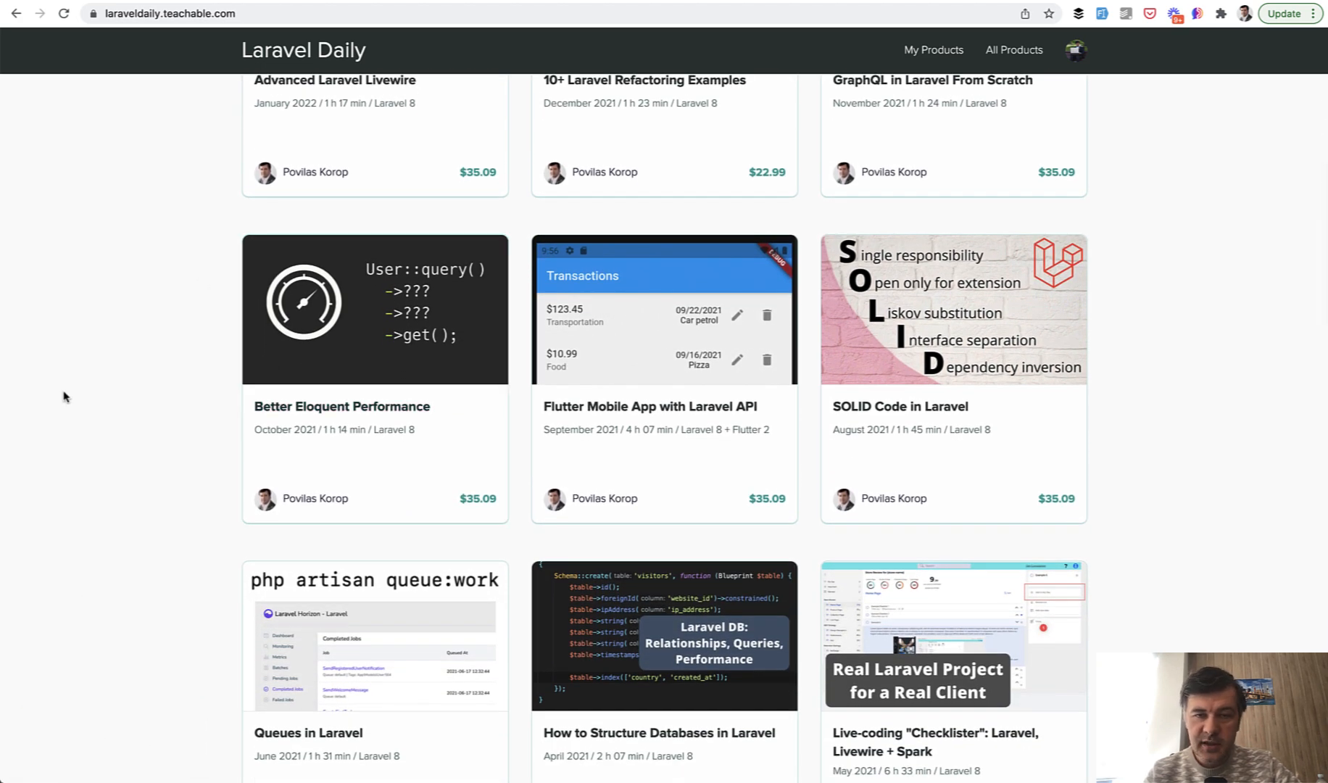
scroll("down", 3)
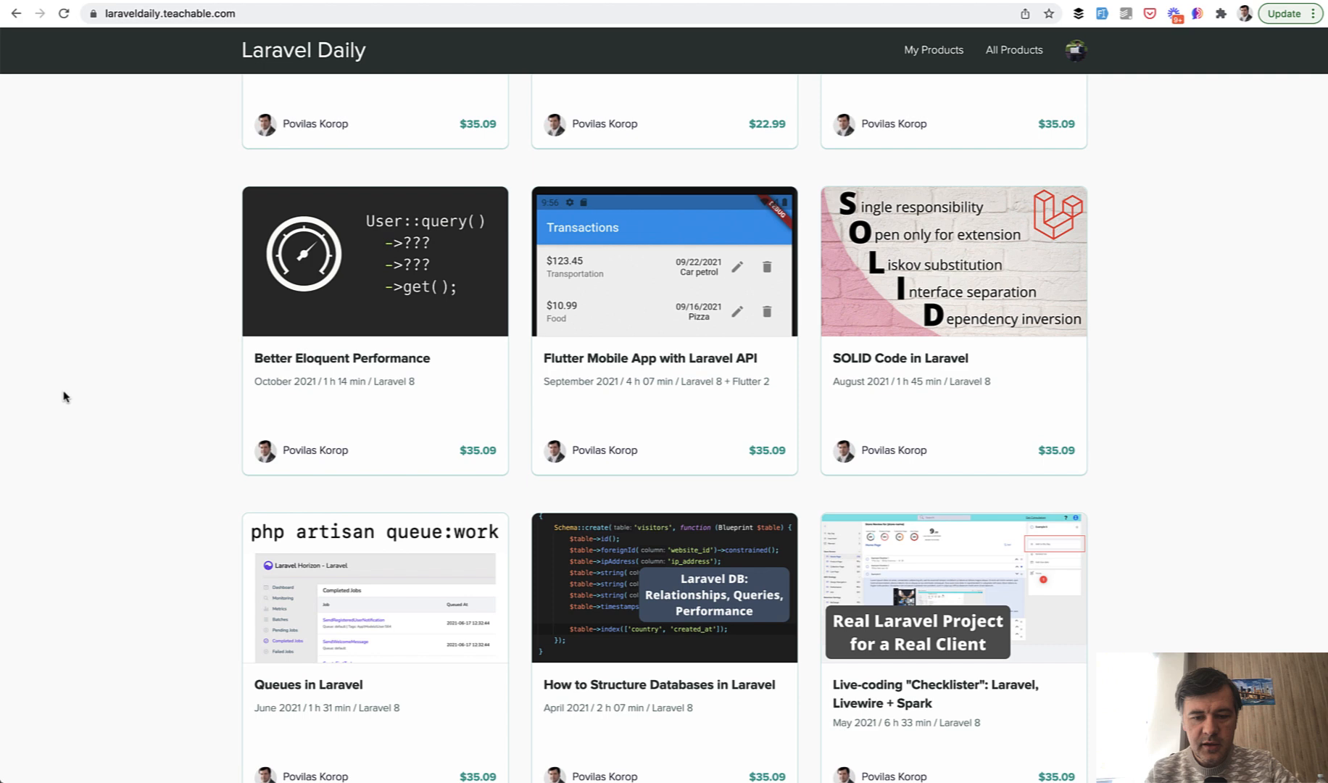
scroll("down", 3)
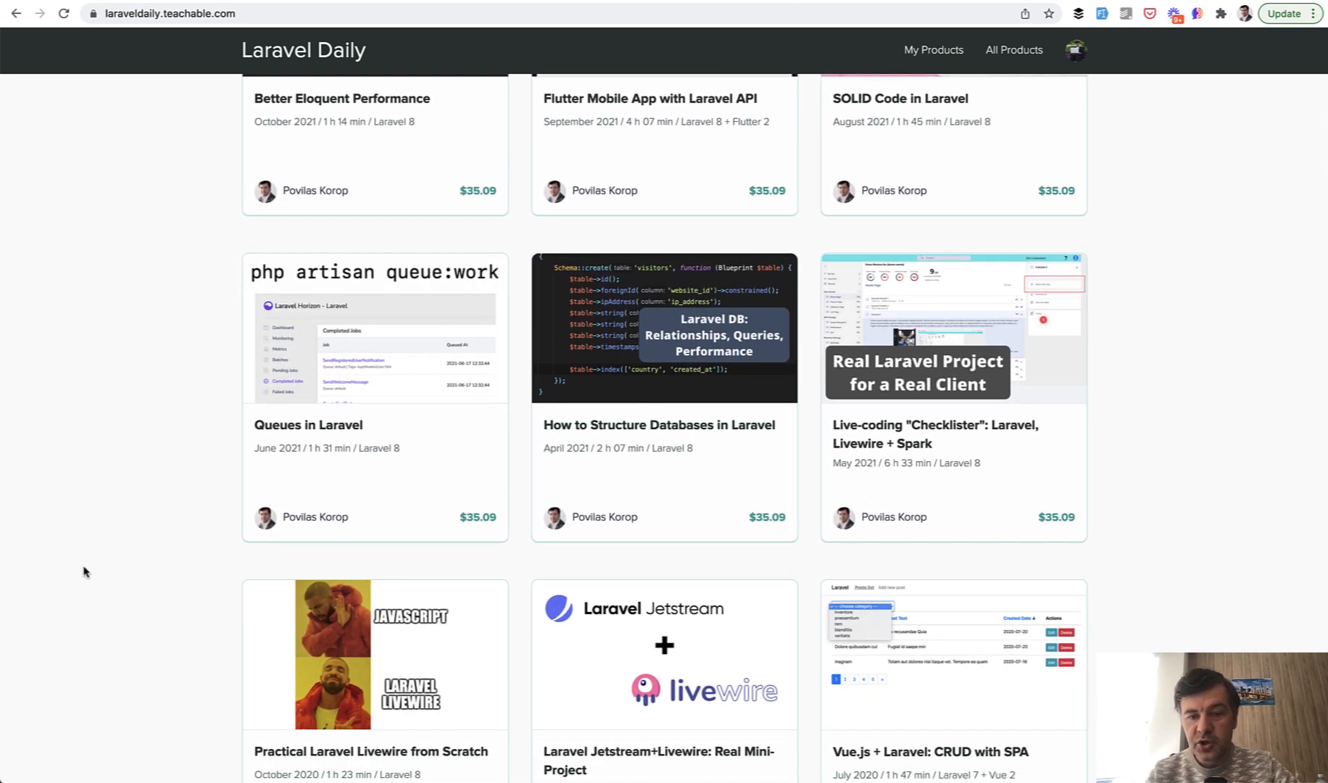
scroll("down", 3)
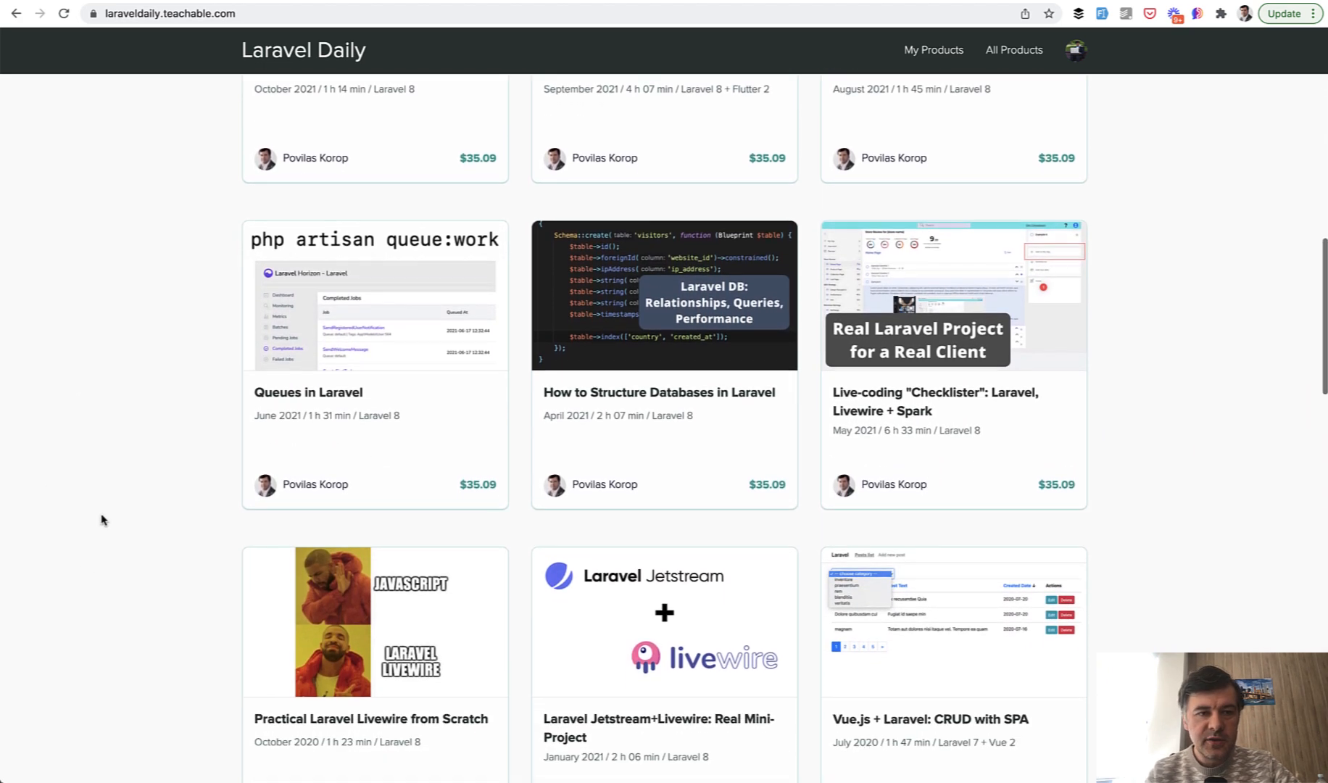
scroll("down", 3)
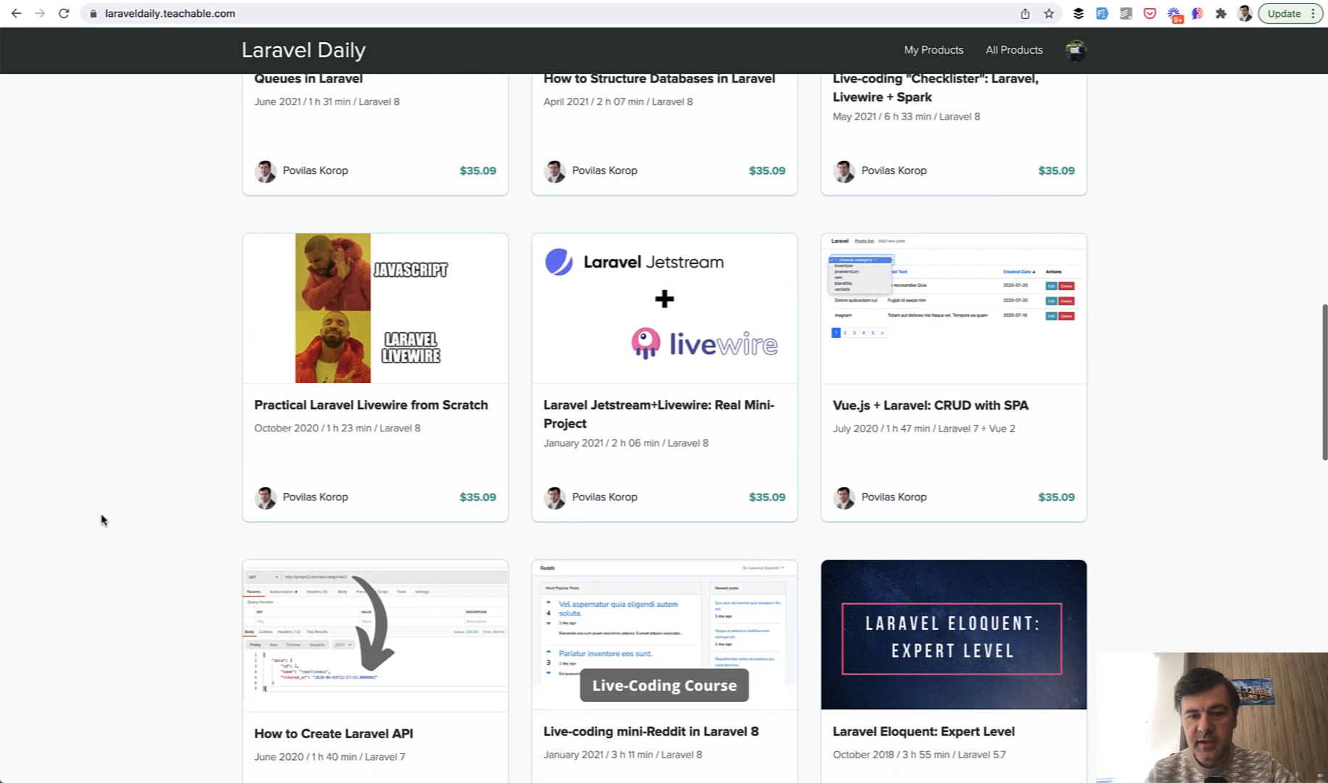
scroll("down", 3)
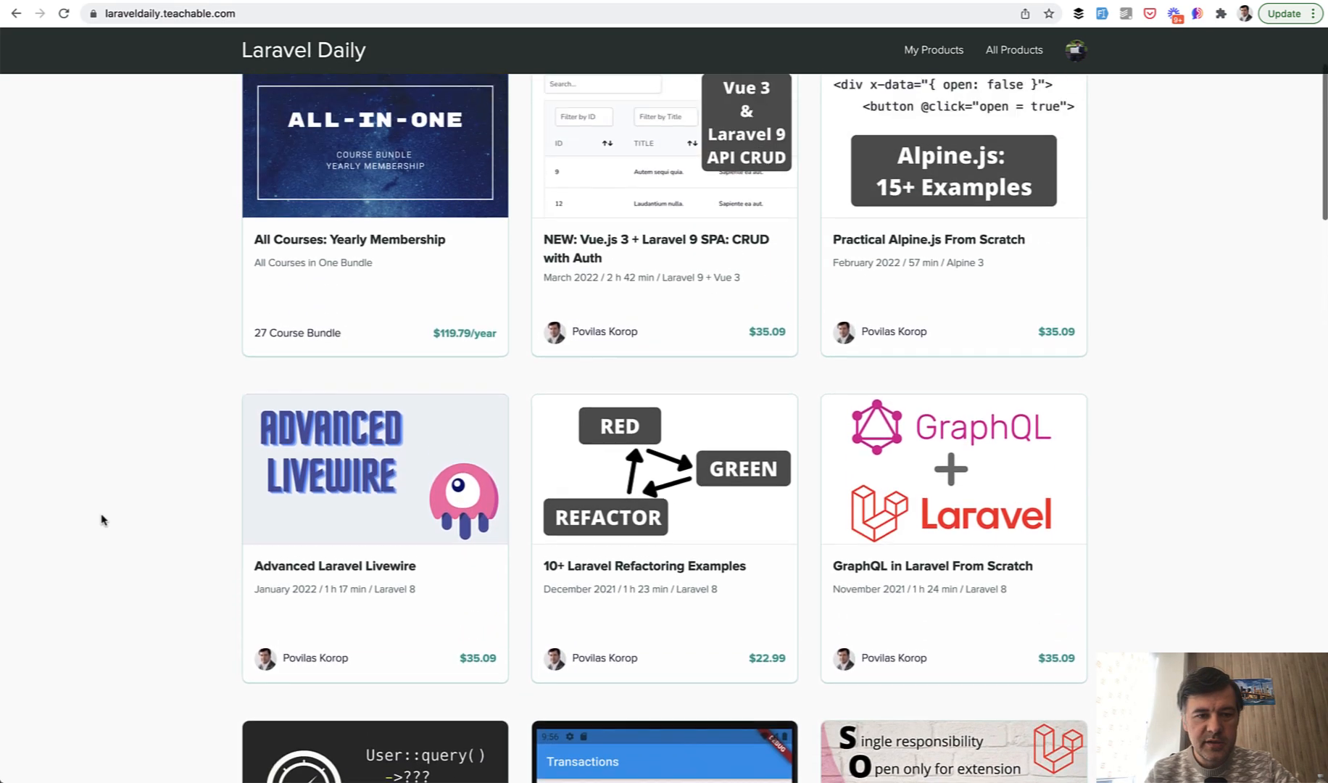